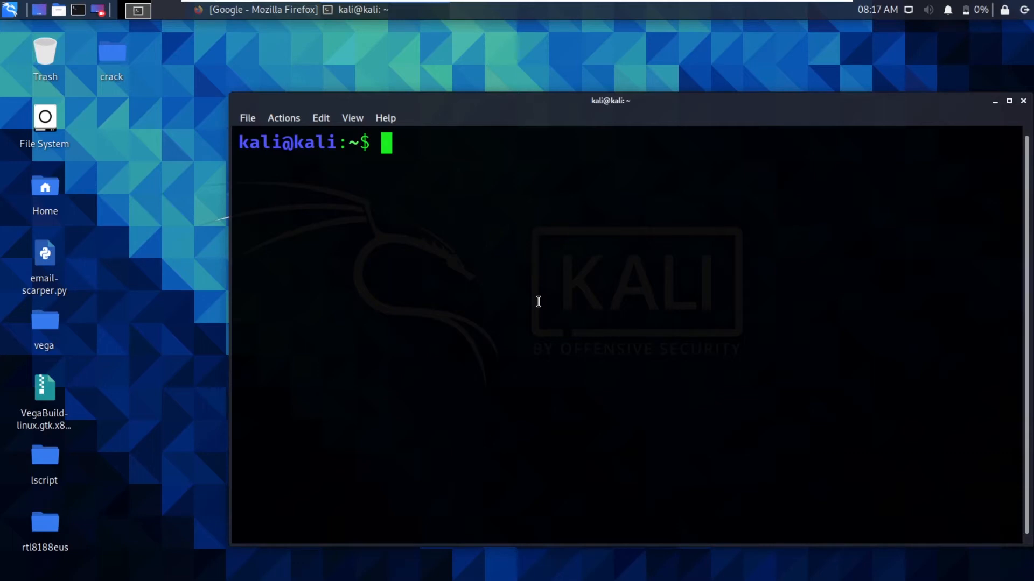
# Ping google.com and stop after 20 replies to show 0% packet loss statistics.
pyautogui.write('ping goo')
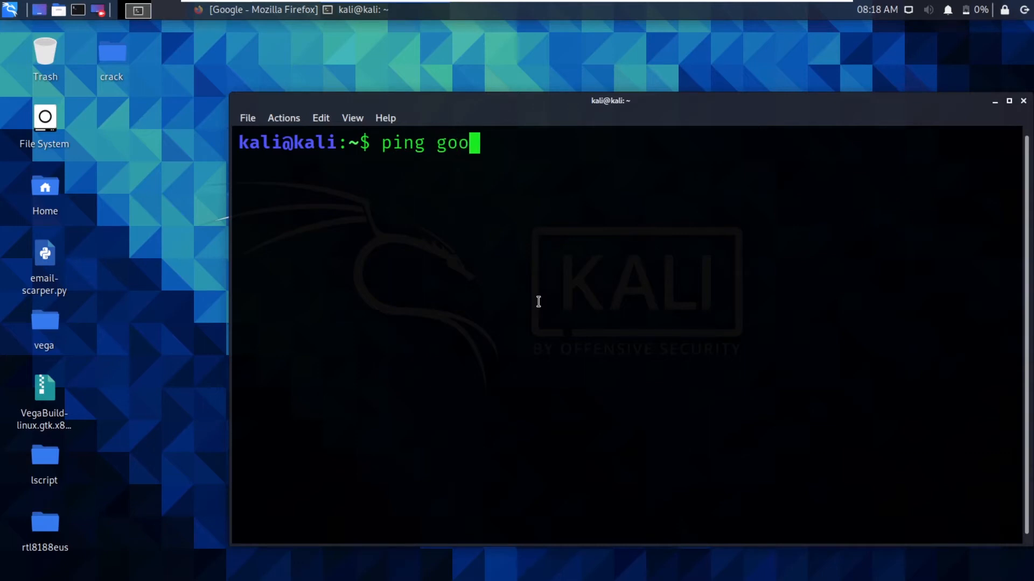
pyautogui.press('Return')
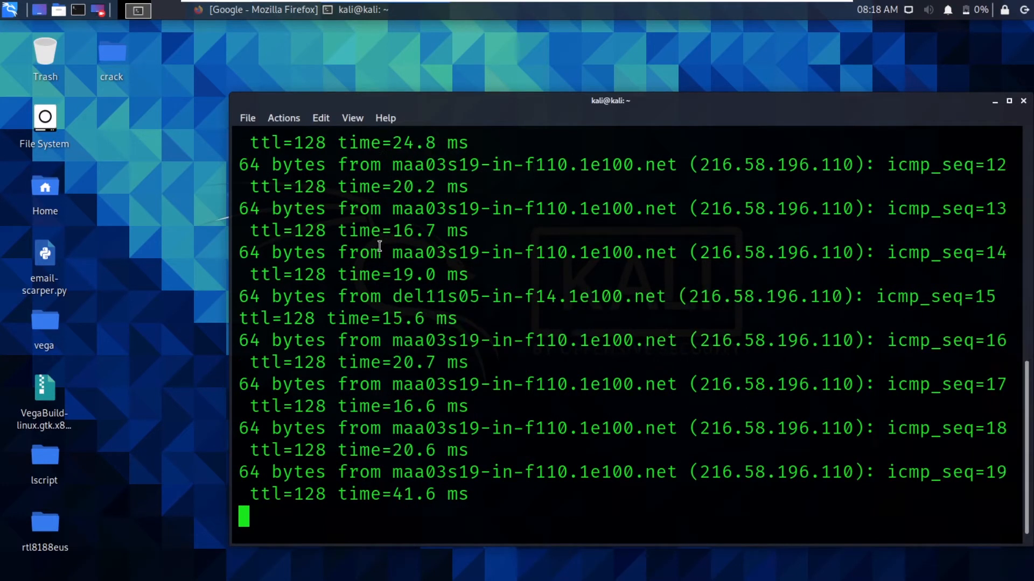
pyautogui.press('ctrl+c')
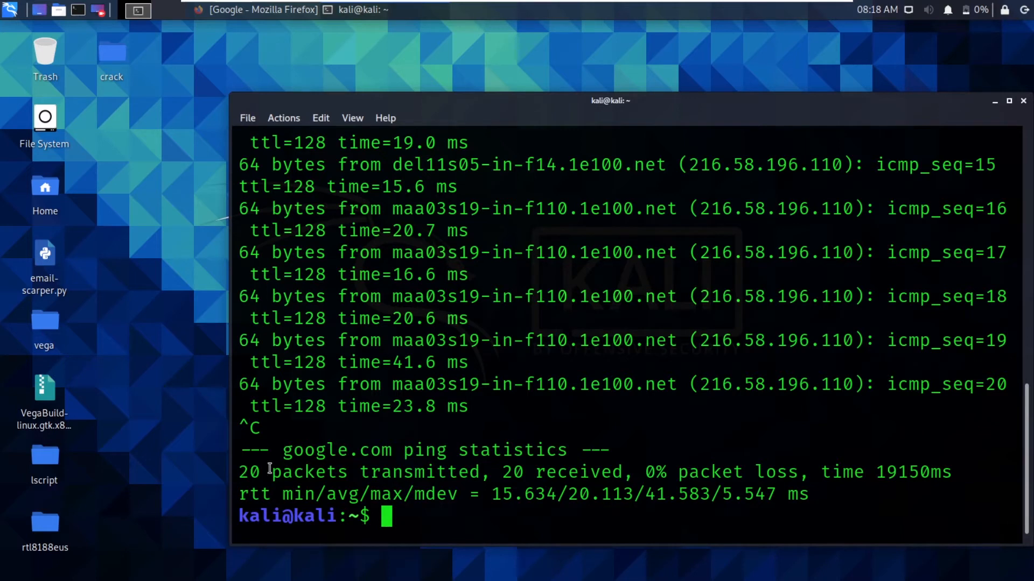
pyautogui.moveTo(449, 473)
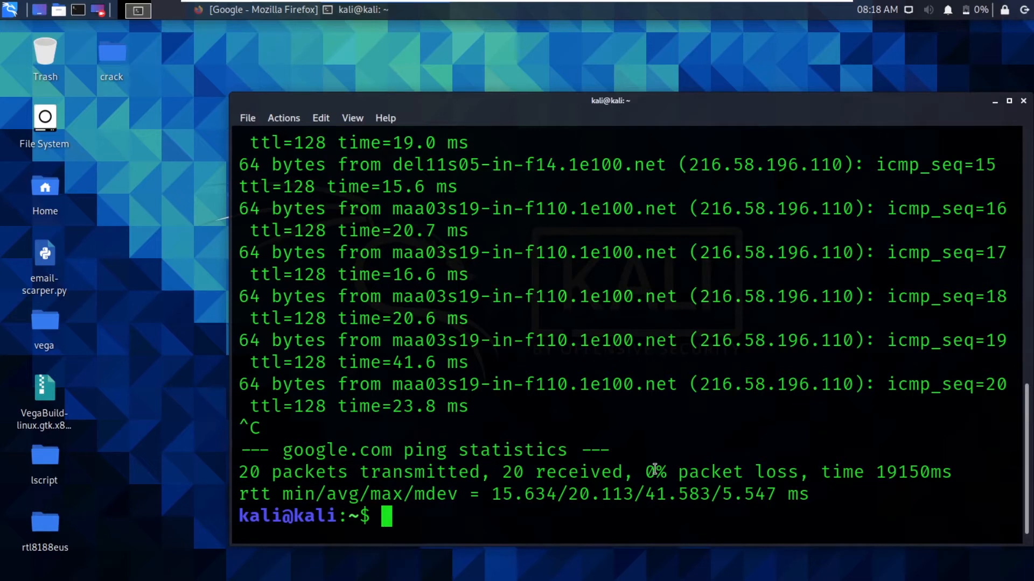
pyautogui.scroll(3)
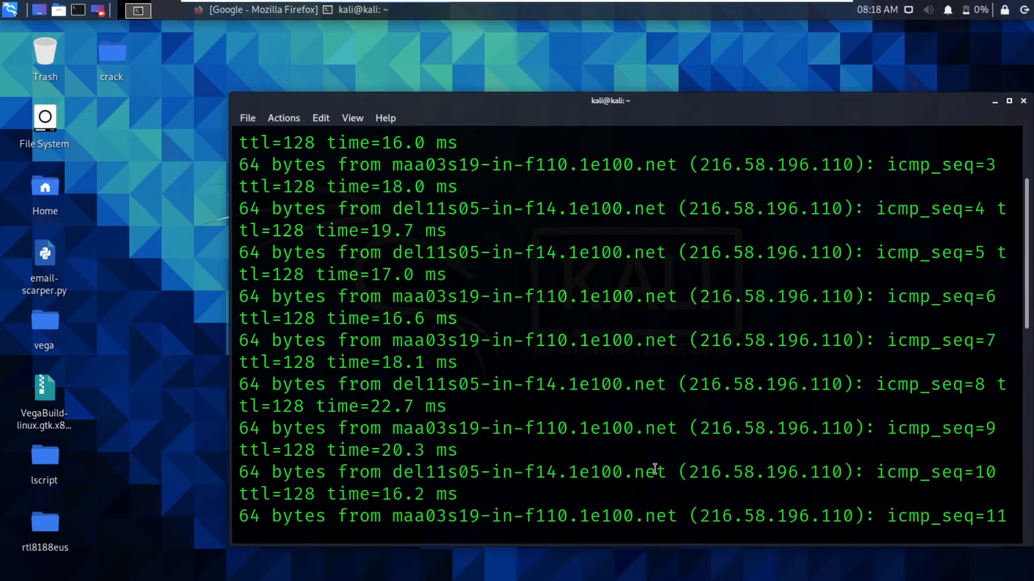
pyautogui.scroll(3)
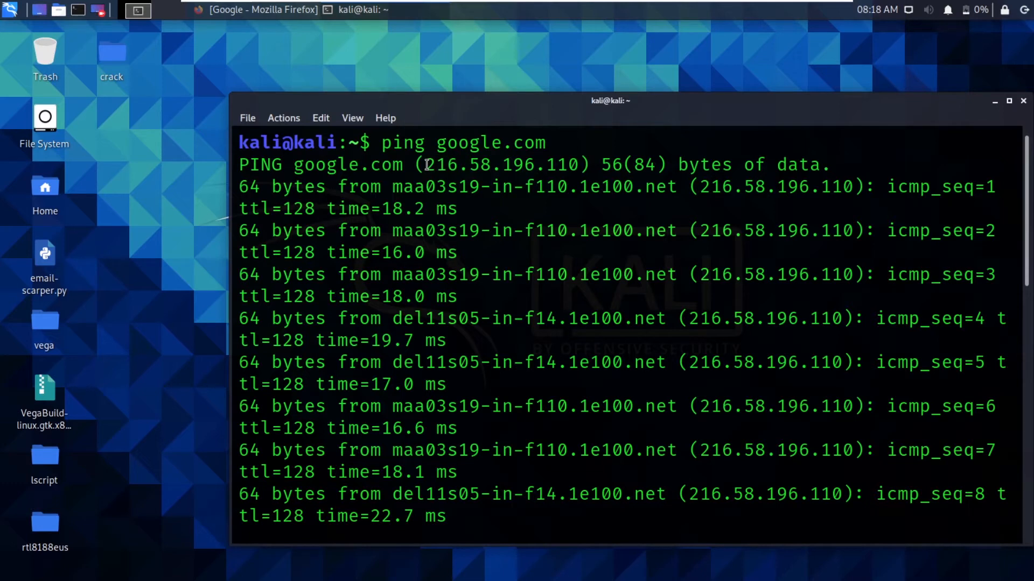
pyautogui.doubleClick(500, 164)
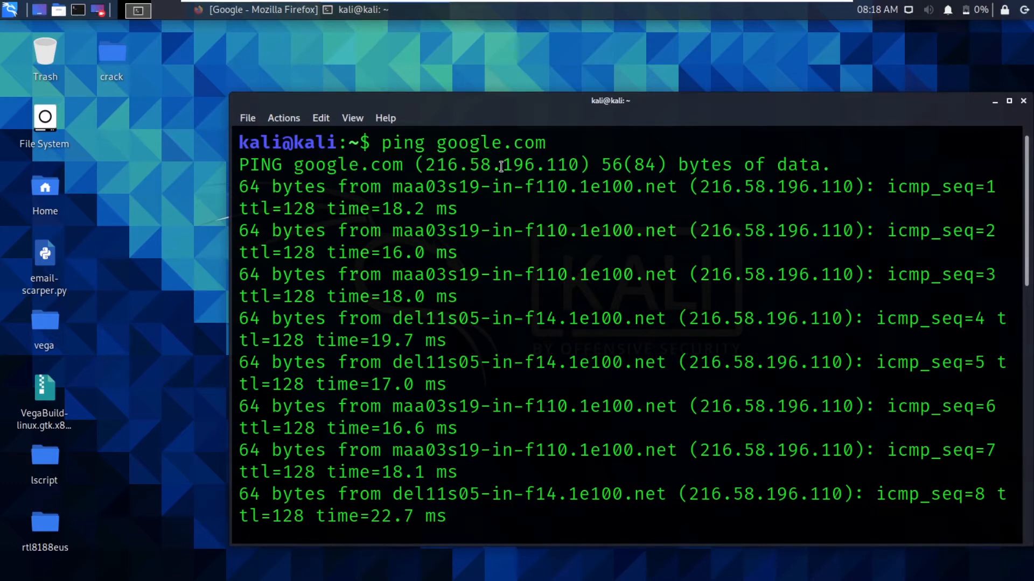
pyautogui.press('ctrl+c')
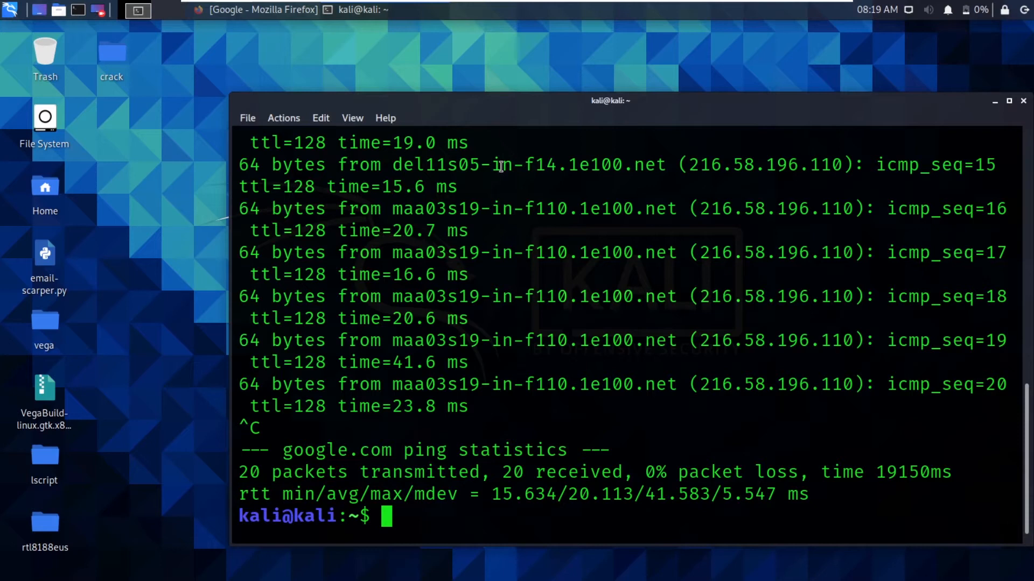
# Run nslookup google.com and highlight the returned address 216.58.196.110.
pyautogui.write('nsl')
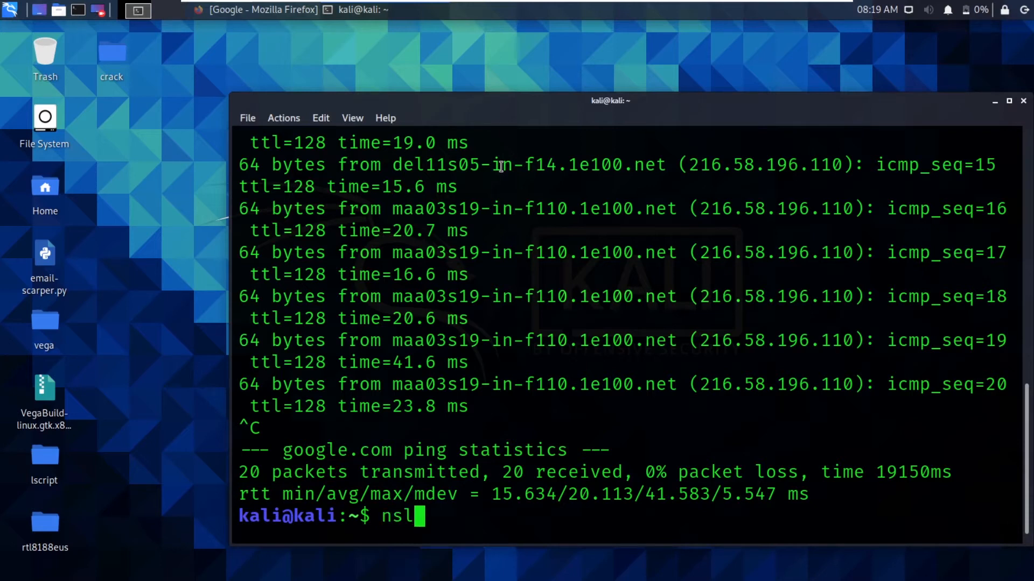
pyautogui.write('ookup g')
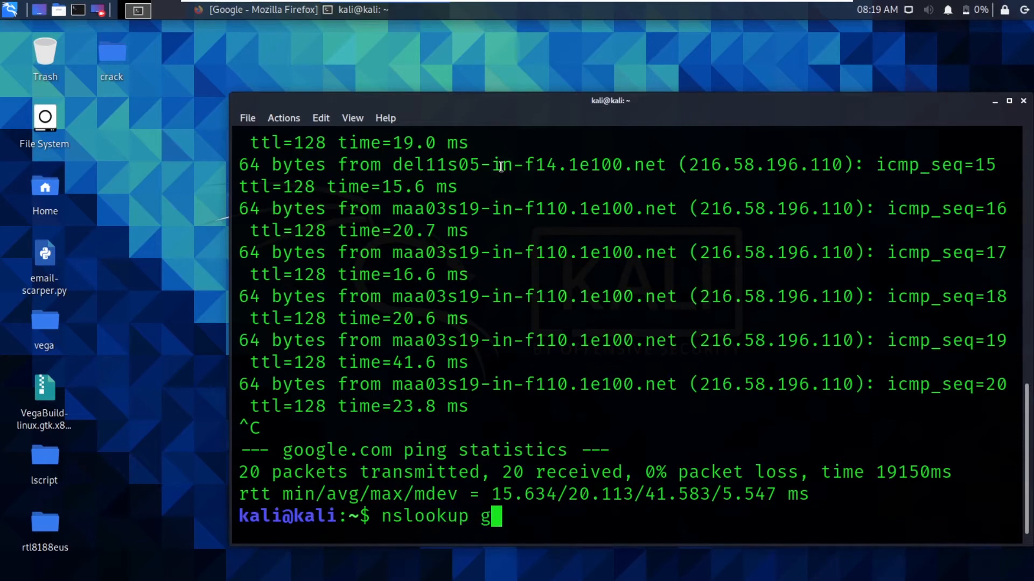
pyautogui.press('Return')
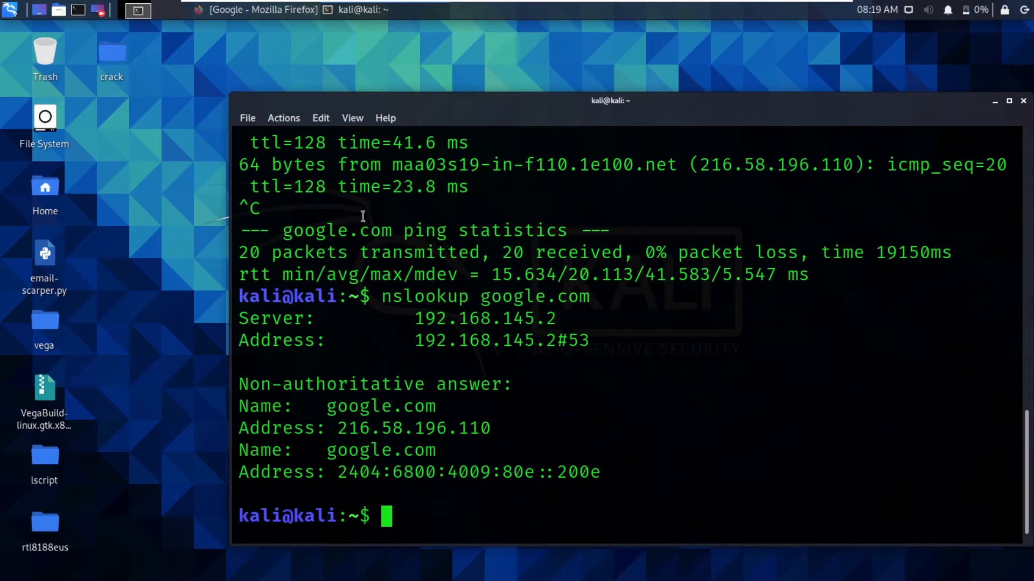
pyautogui.moveTo(618, 321)
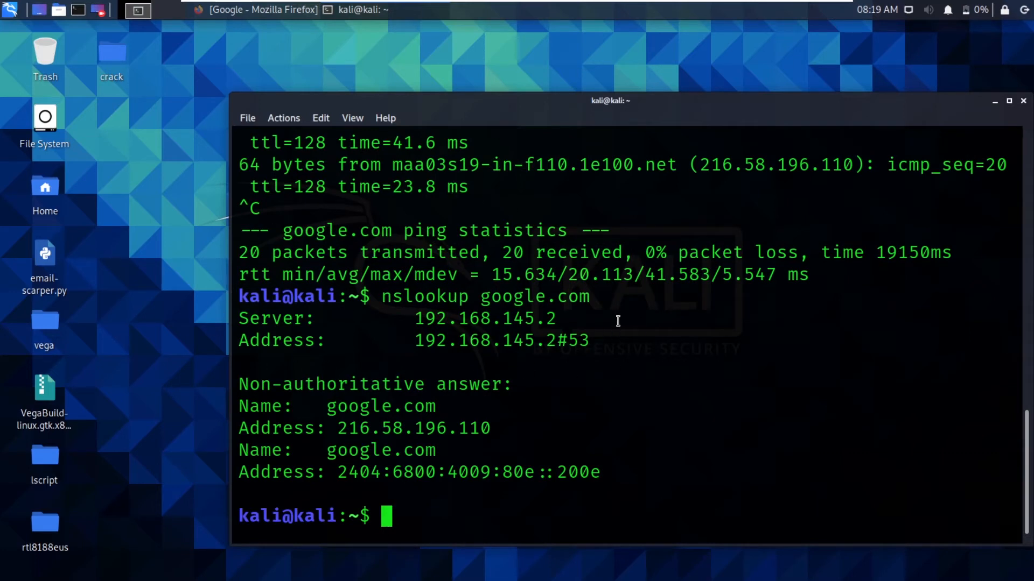
pyautogui.moveTo(249, 303)
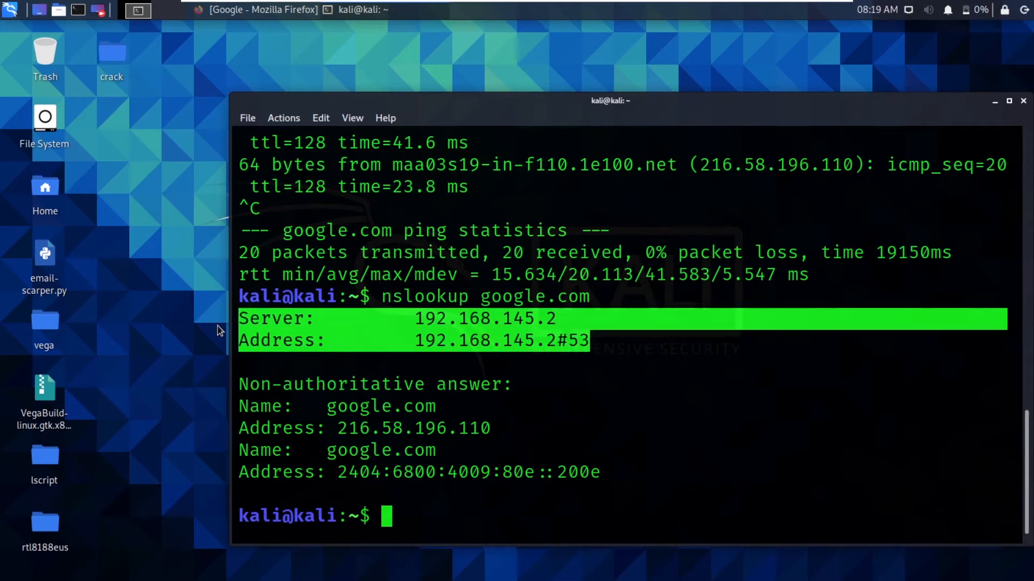
pyautogui.click(267, 439)
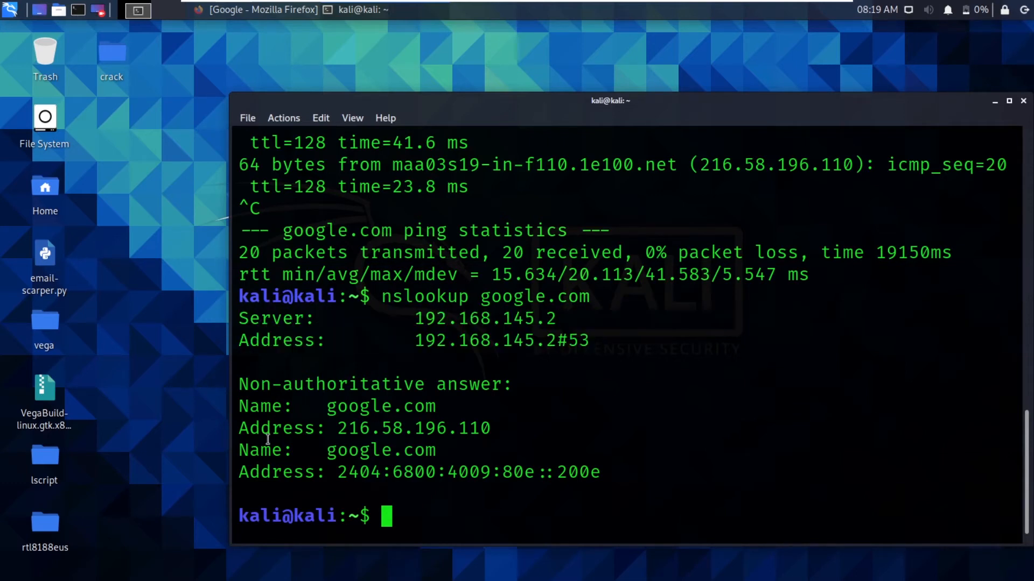
pyautogui.moveTo(343, 428)
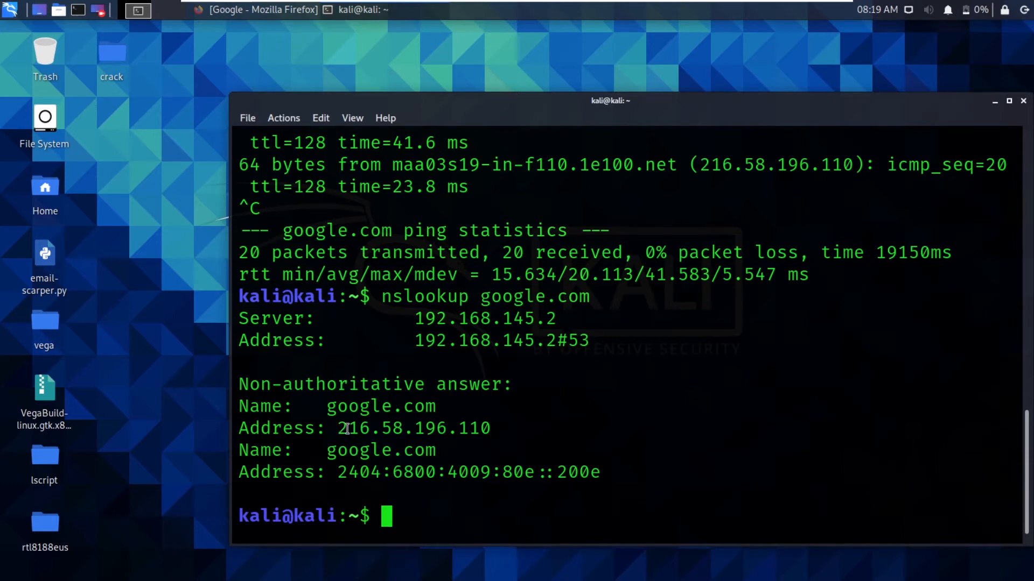
pyautogui.doubleClick(412, 428)
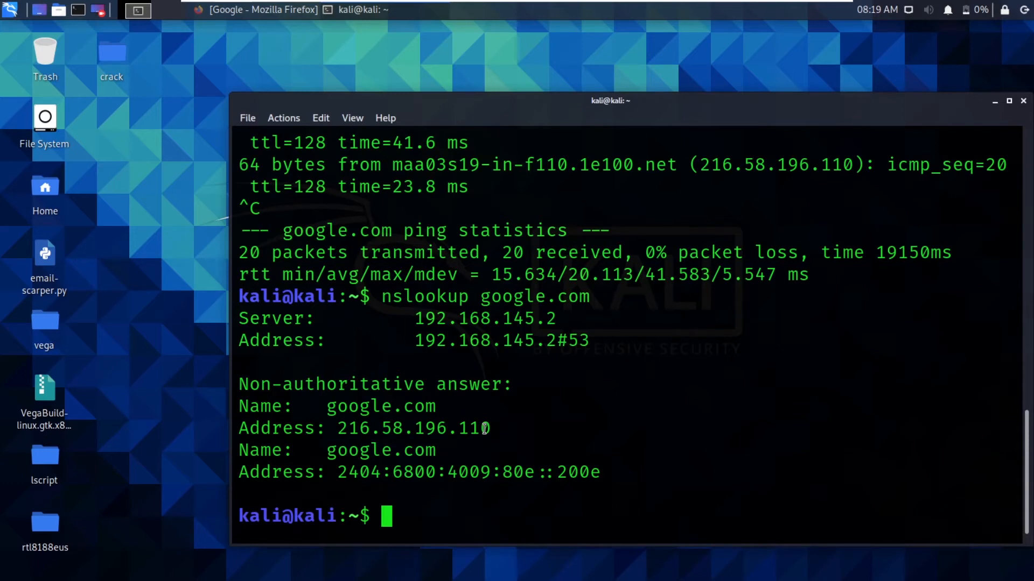
pyautogui.write('ping google.com')
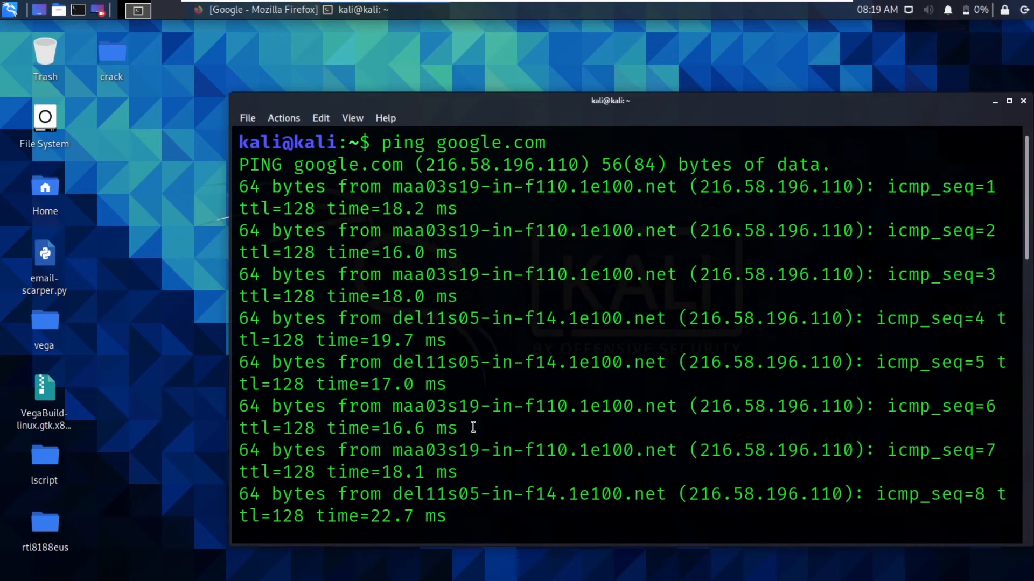
pyautogui.doubleClick(451, 165)
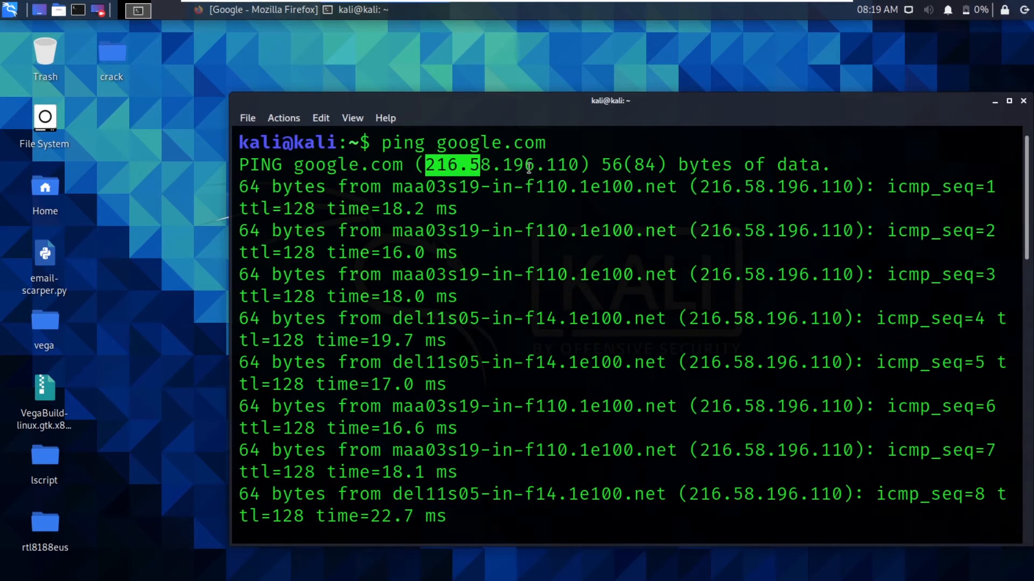
pyautogui.scroll(-3)
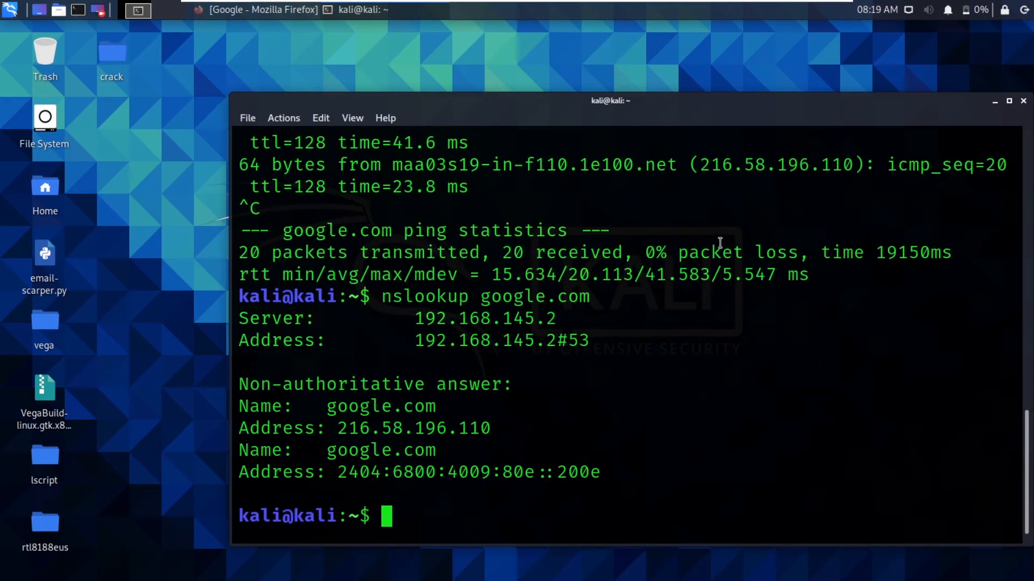
pyautogui.moveTo(632, 121)
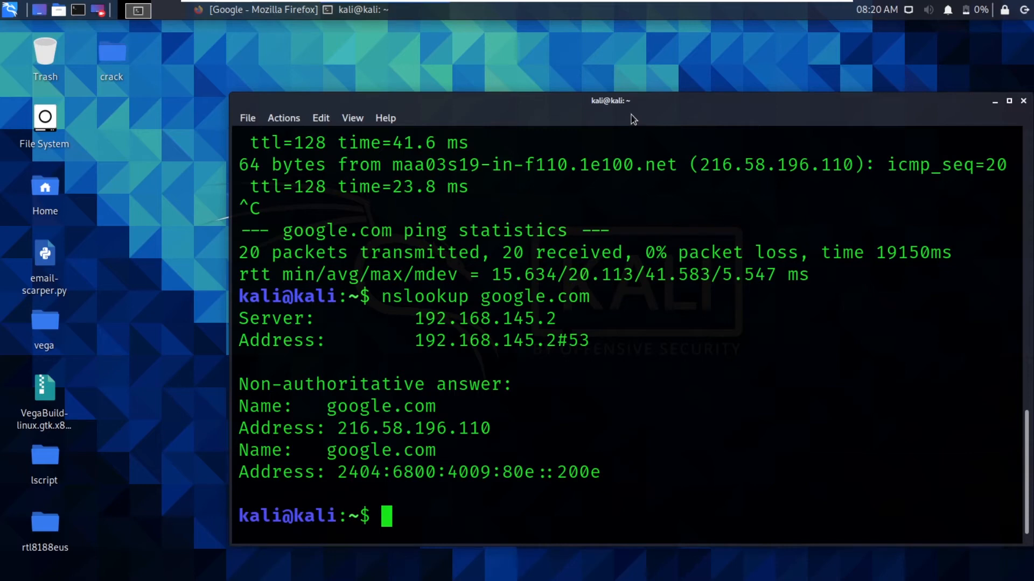
# In Firefox, search Google for 'what is an ip address of a website'.
pyautogui.click(256, 9)
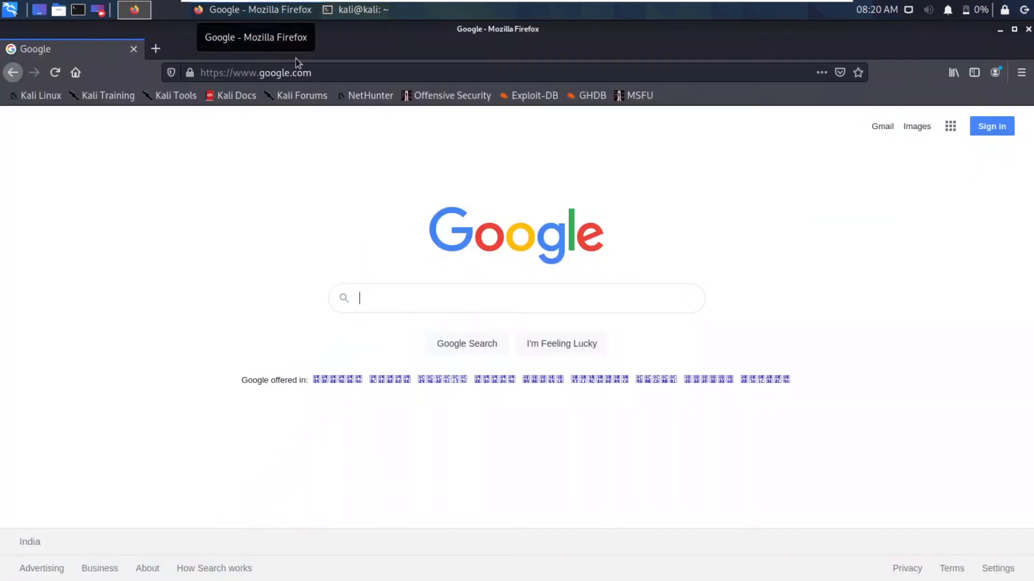
pyautogui.moveTo(409, 288)
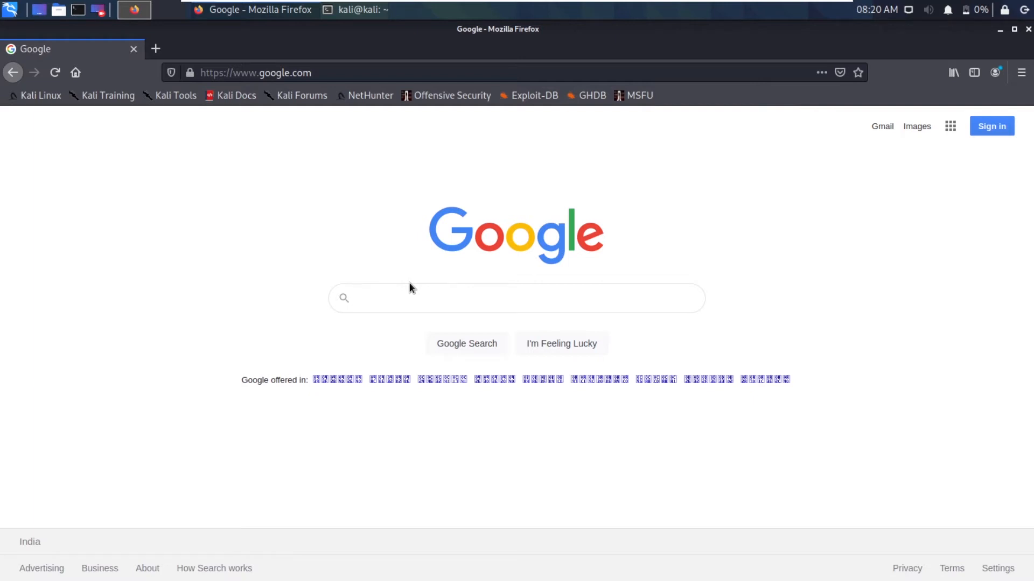
pyautogui.write('w')
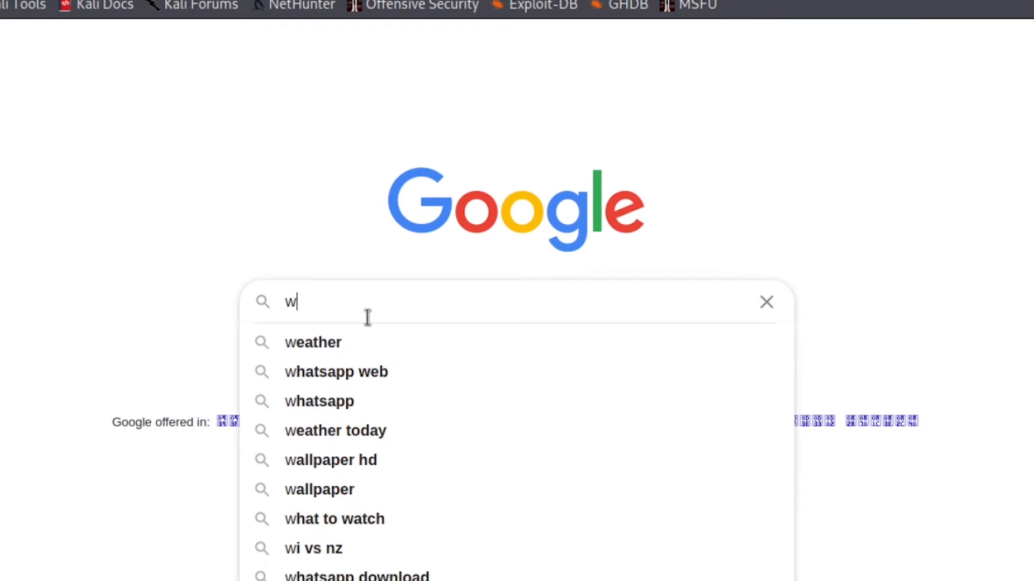
pyautogui.write('ha')
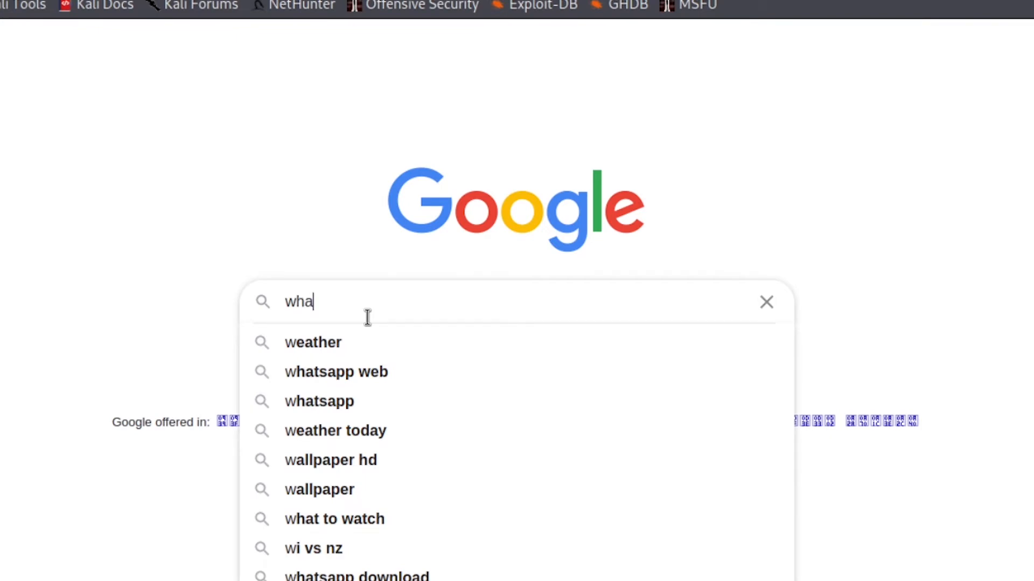
pyautogui.write('t is')
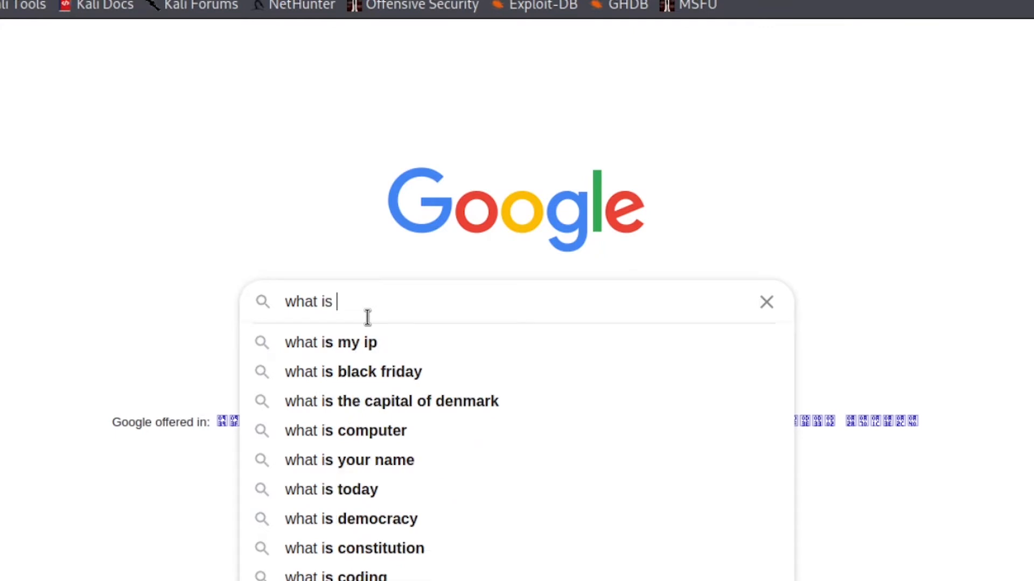
pyautogui.write('an ip ad')
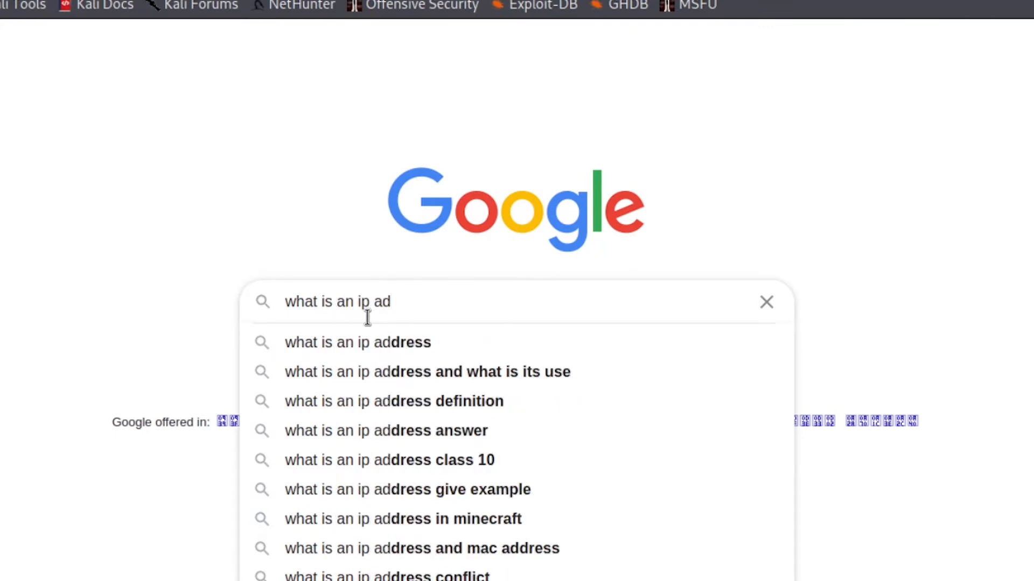
pyautogui.write('dress')
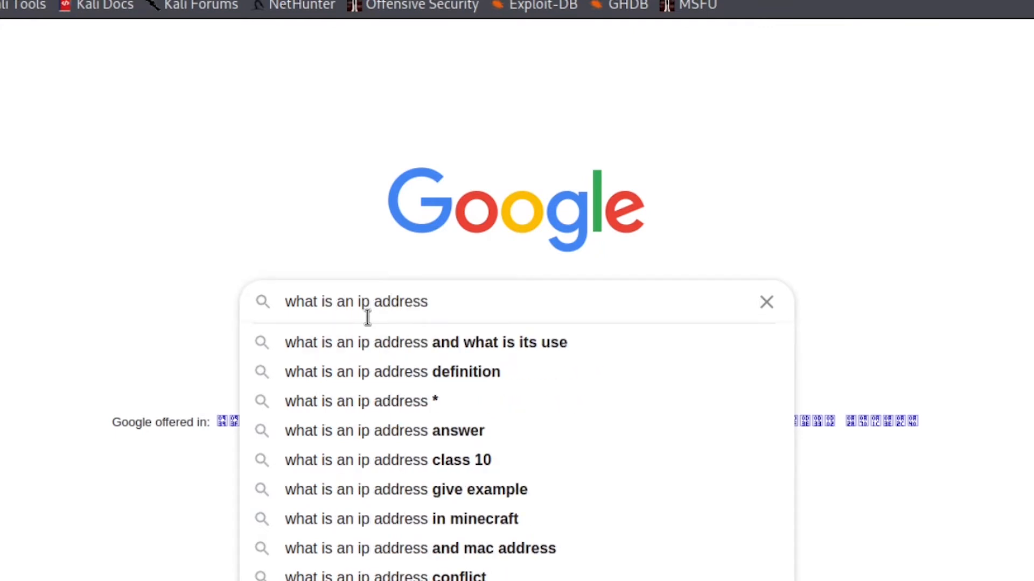
pyautogui.write('of a website')
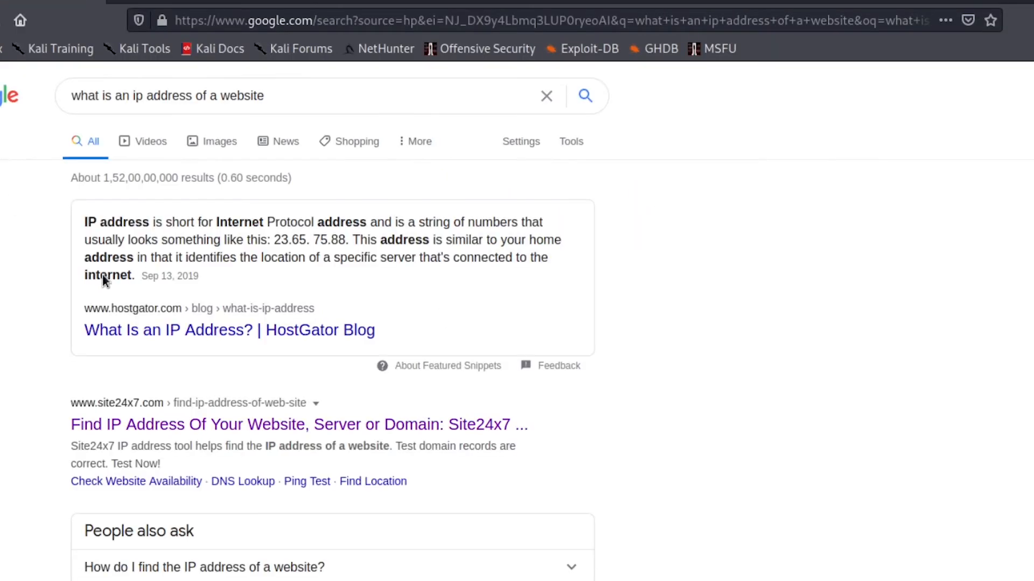
# Scroll to the 'IP Checker - IPinfo.info' result and open it in a new tab.
pyautogui.scroll(-3)
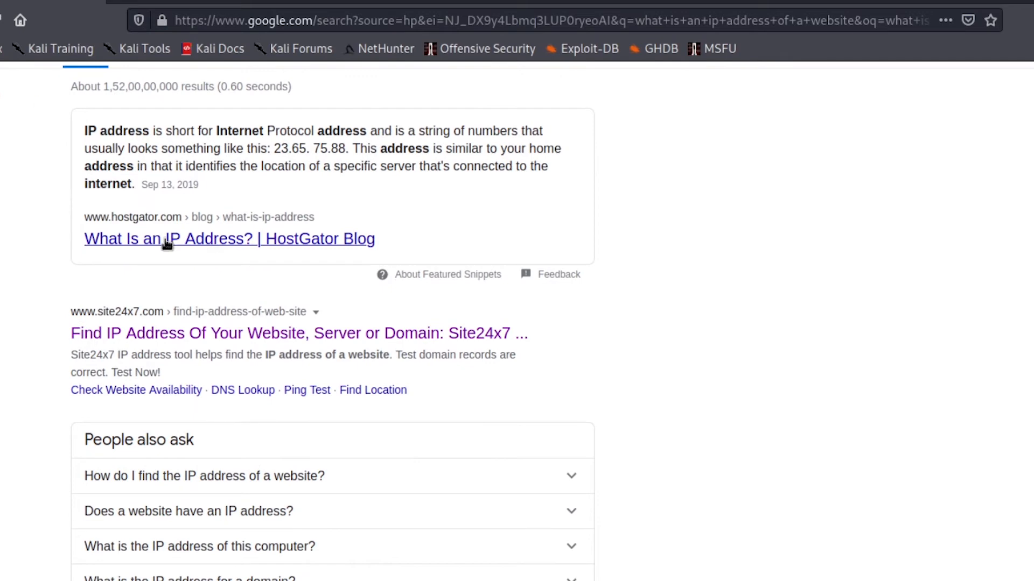
pyautogui.scroll(-3)
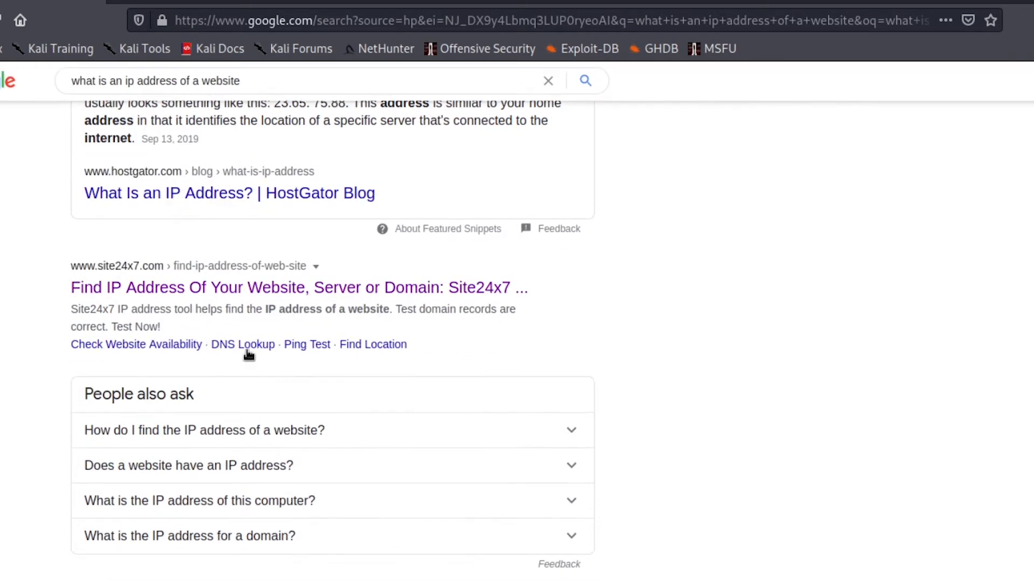
pyautogui.scroll(-3)
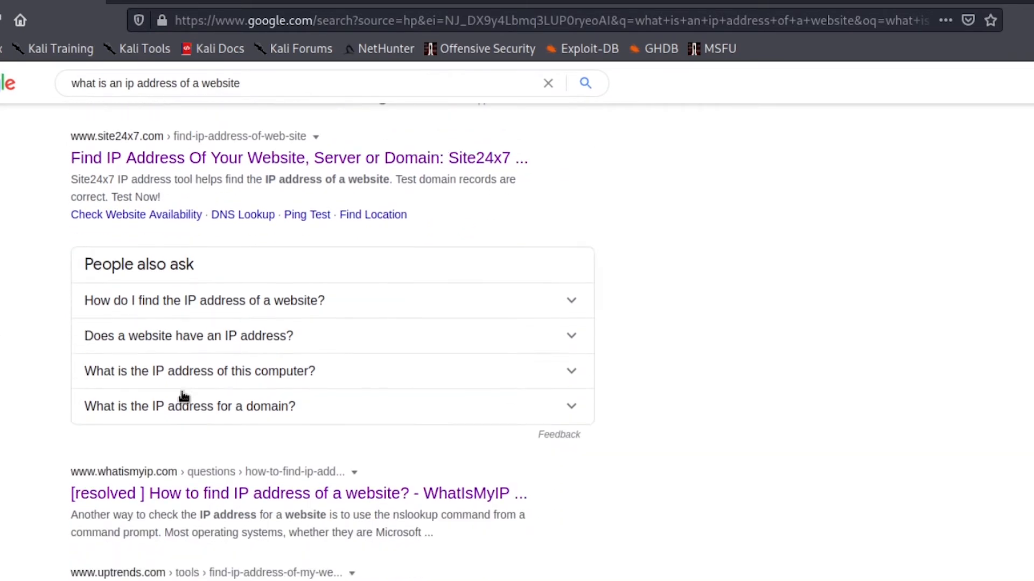
pyautogui.scroll(-3)
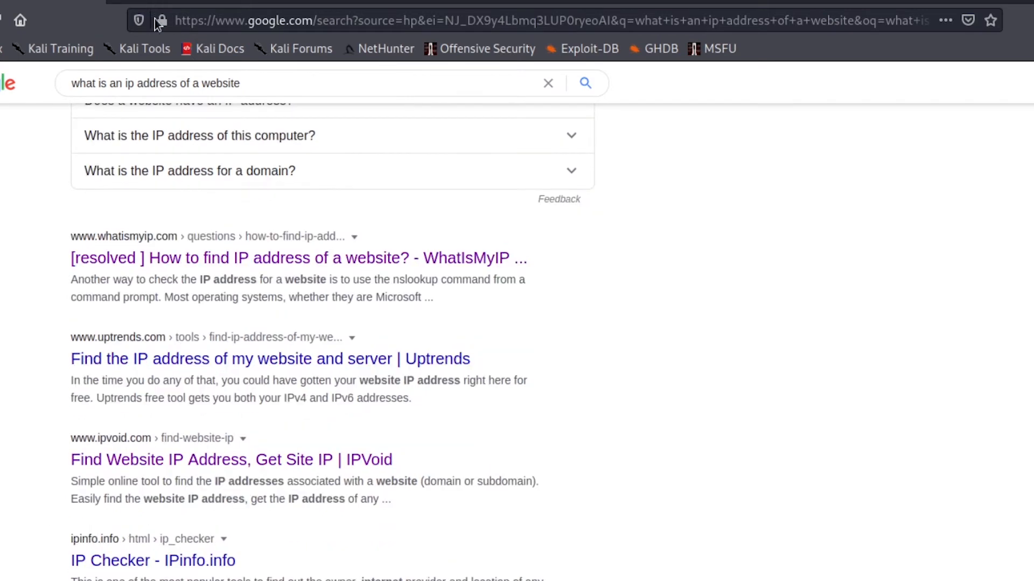
pyautogui.moveTo(184, 535)
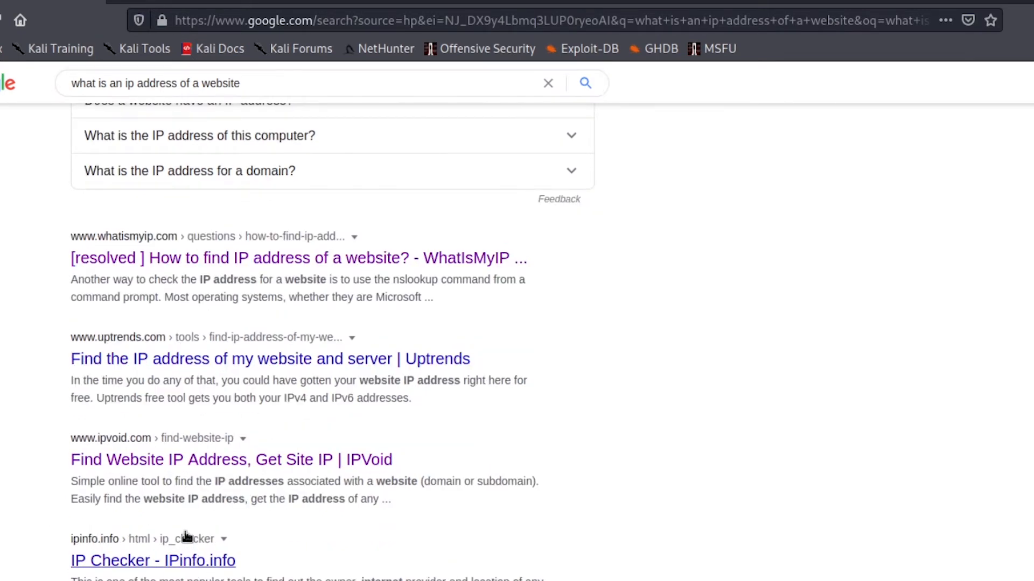
pyautogui.scroll(-3)
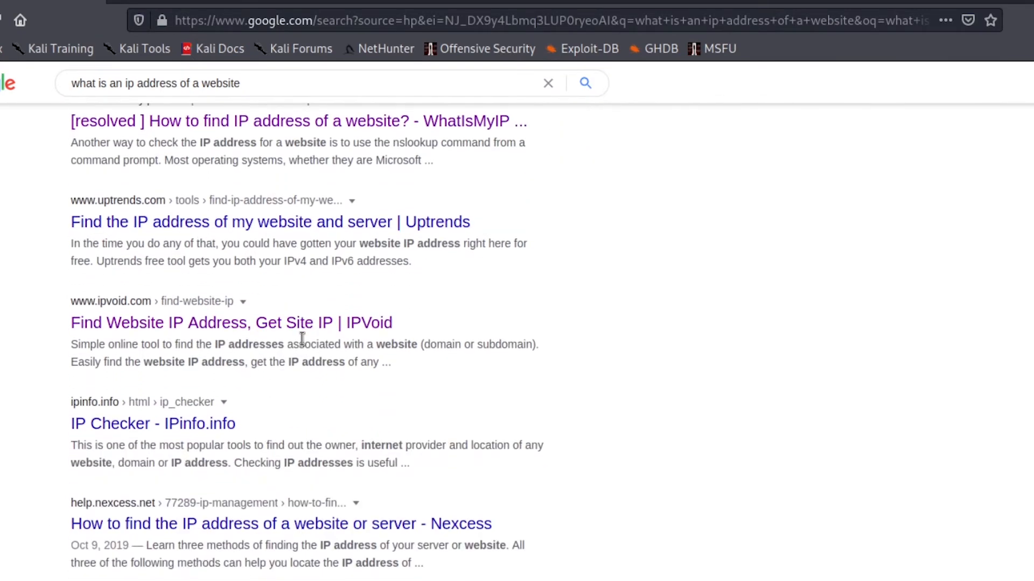
pyautogui.rightClick(152, 423)
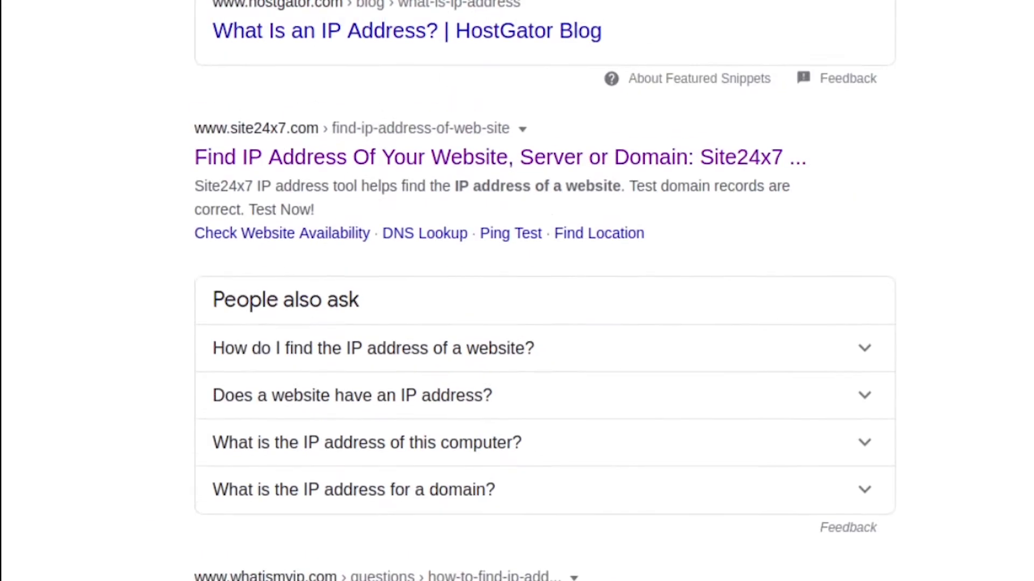
pyautogui.scroll(3)
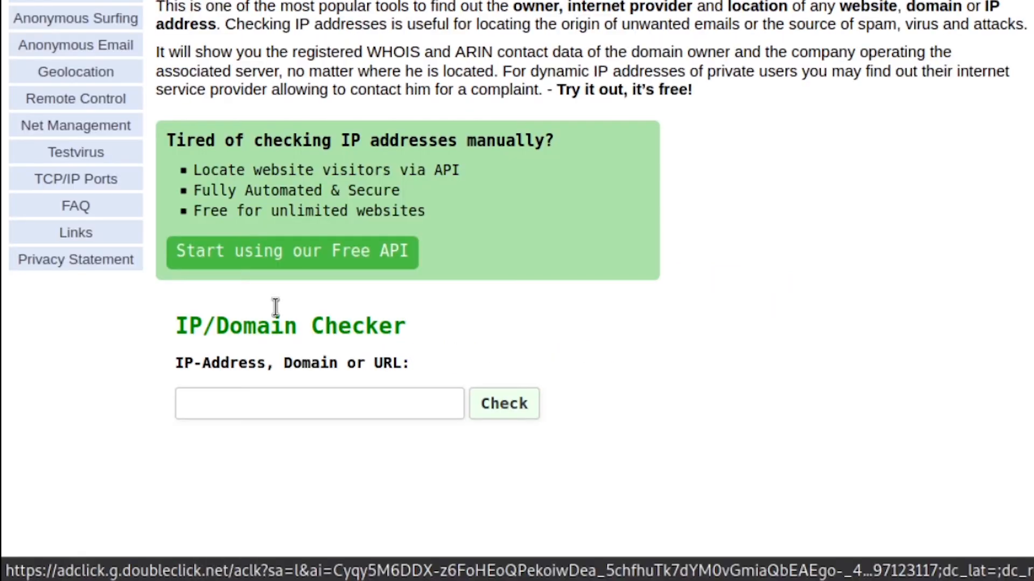
# Check google.com on IPinfo.info, passing the motorcycle reCAPTCHA to get results.
pyautogui.scroll(-3)
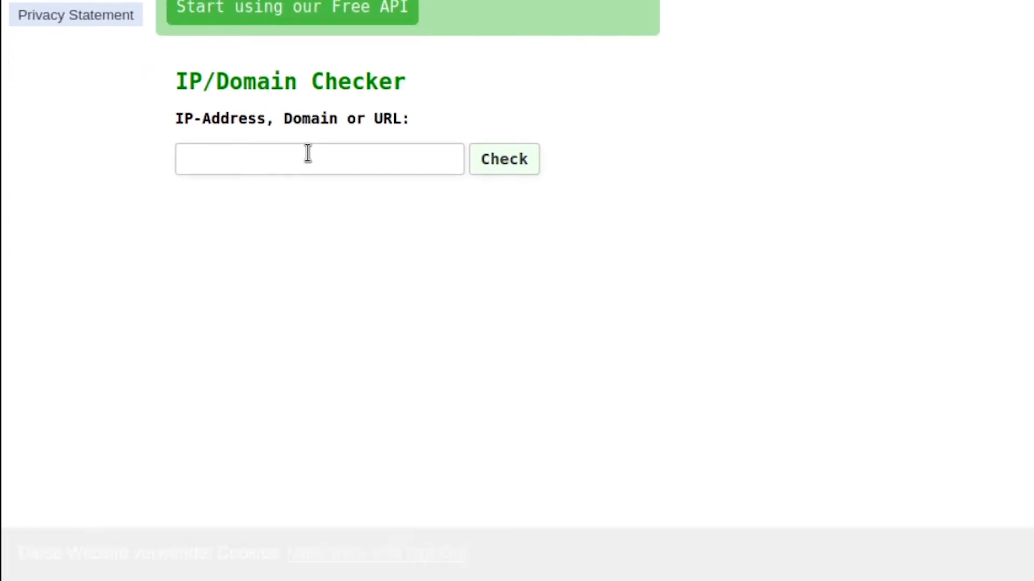
pyautogui.write('google')
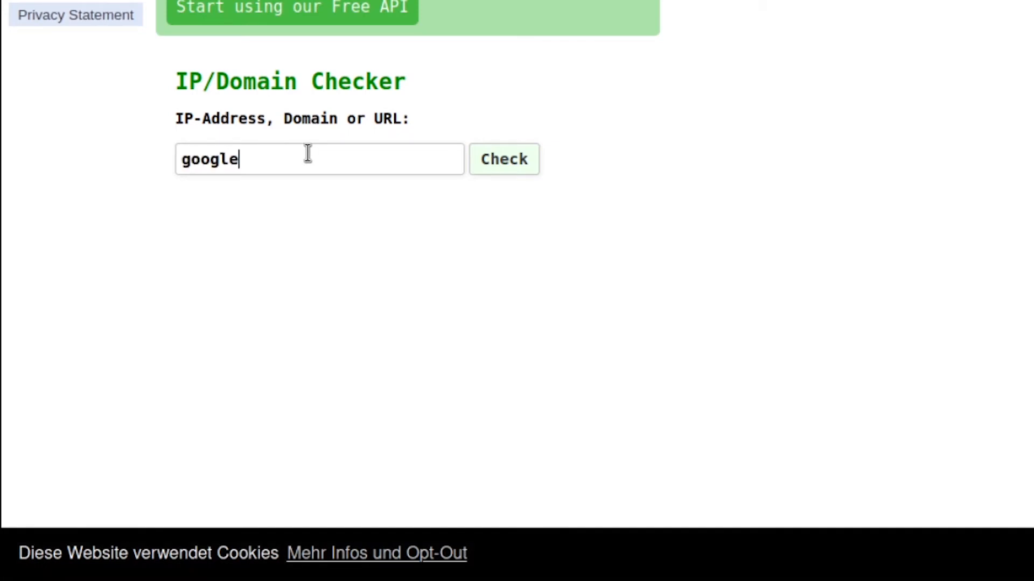
pyautogui.click(503, 159)
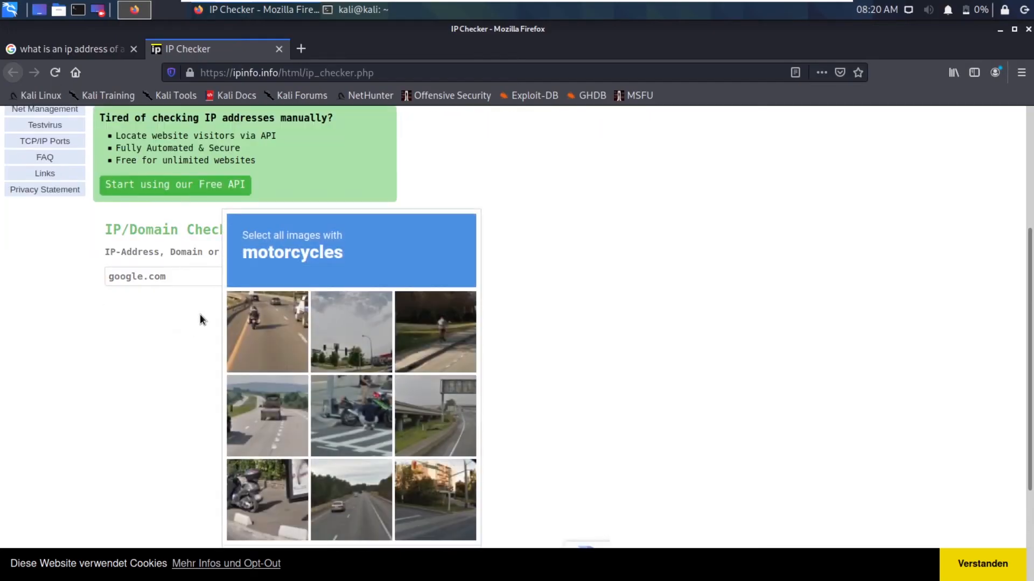
pyautogui.scroll(-3)
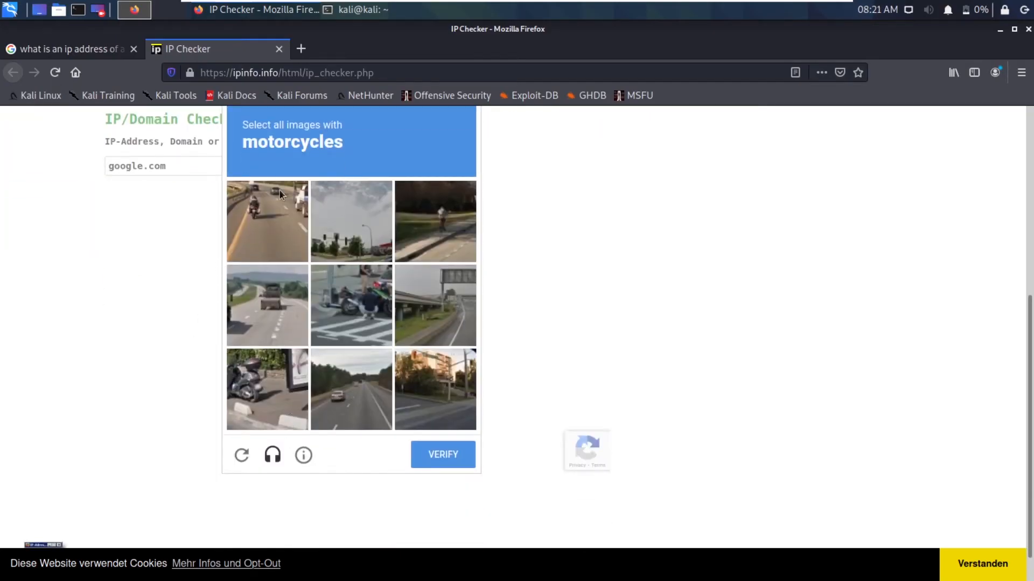
pyautogui.click(267, 221)
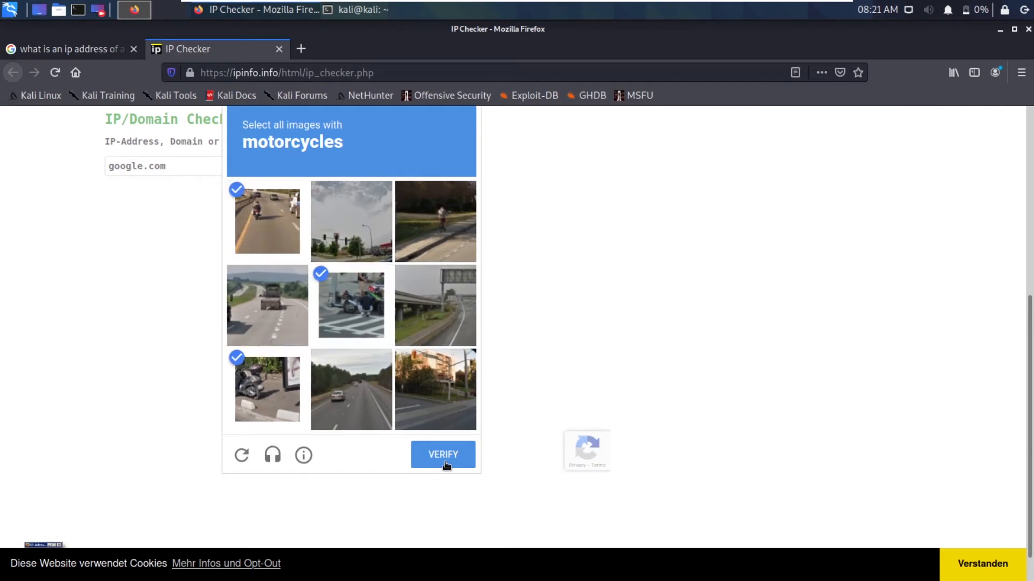
pyautogui.click(442, 454)
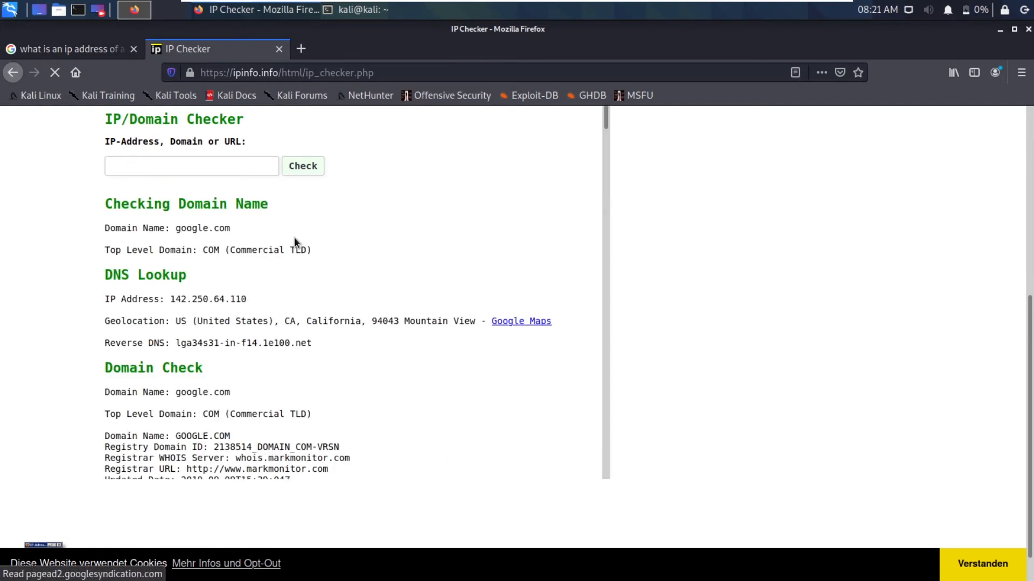
# Scroll through the WHOIS record, past registrar MarkMonitor and NS1–NS4, to the VeriSign terms.
pyautogui.scroll(-3)
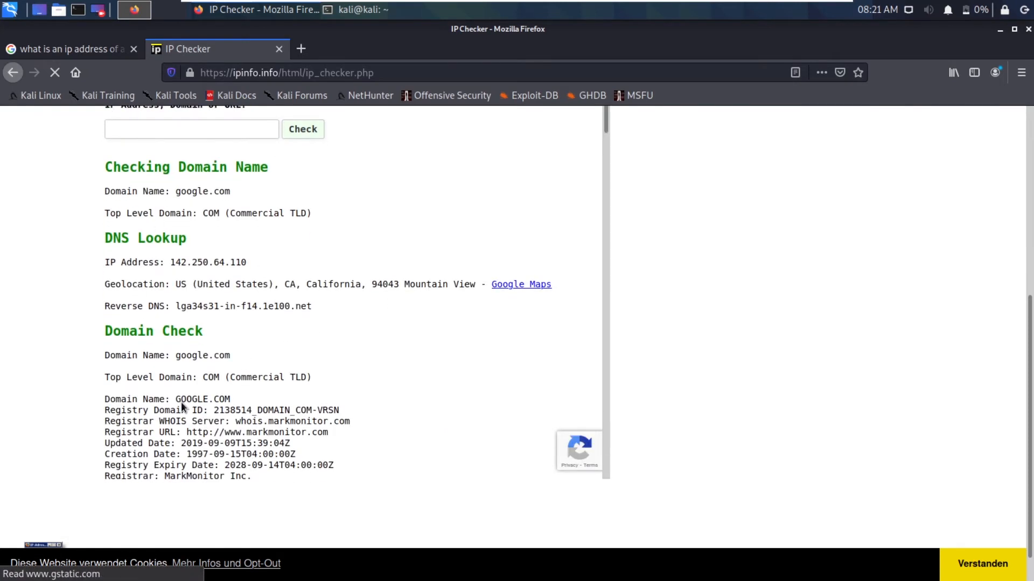
pyautogui.scroll(3)
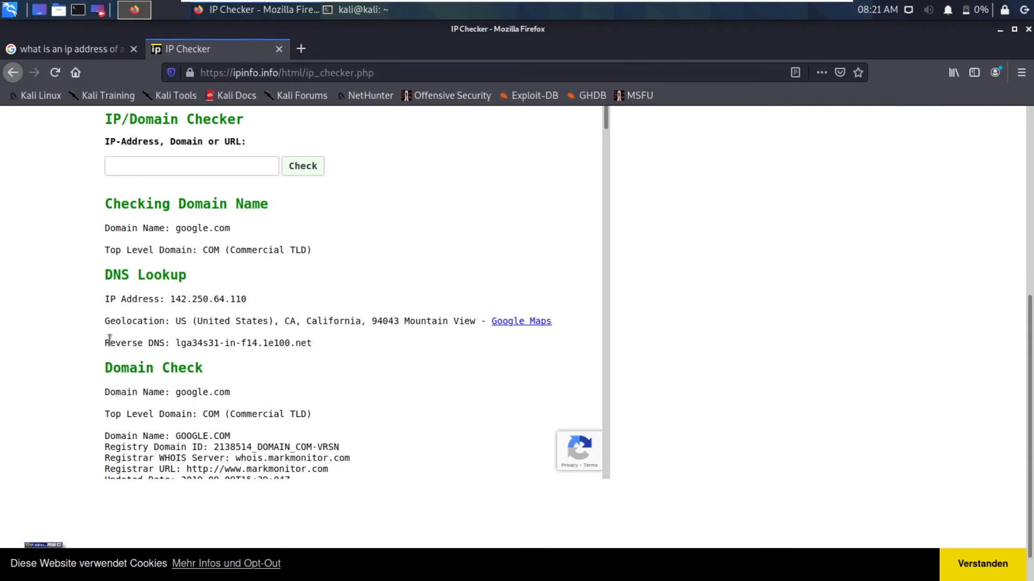
pyautogui.moveTo(106, 321)
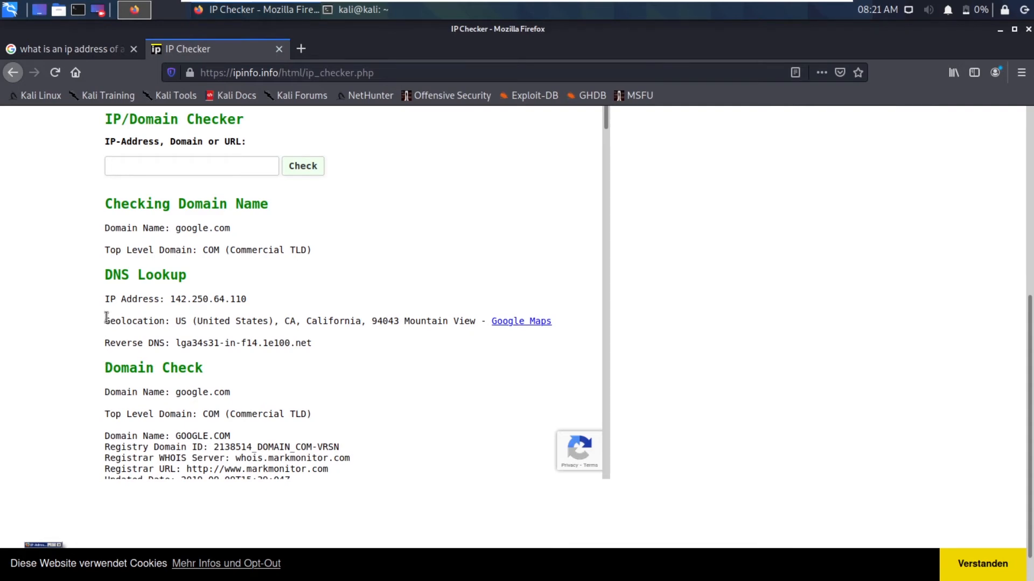
pyautogui.scroll(-3)
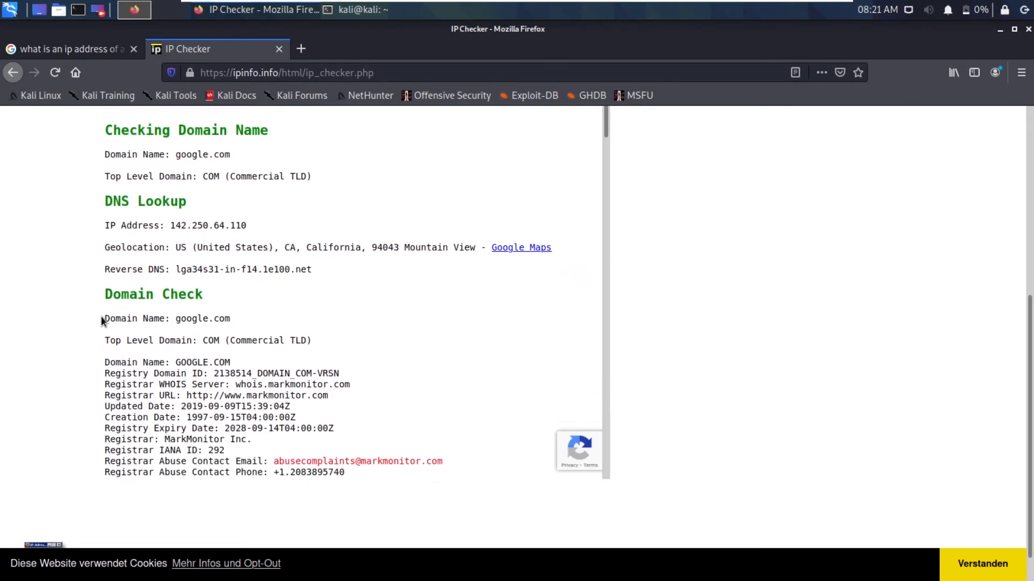
pyautogui.scroll(-3)
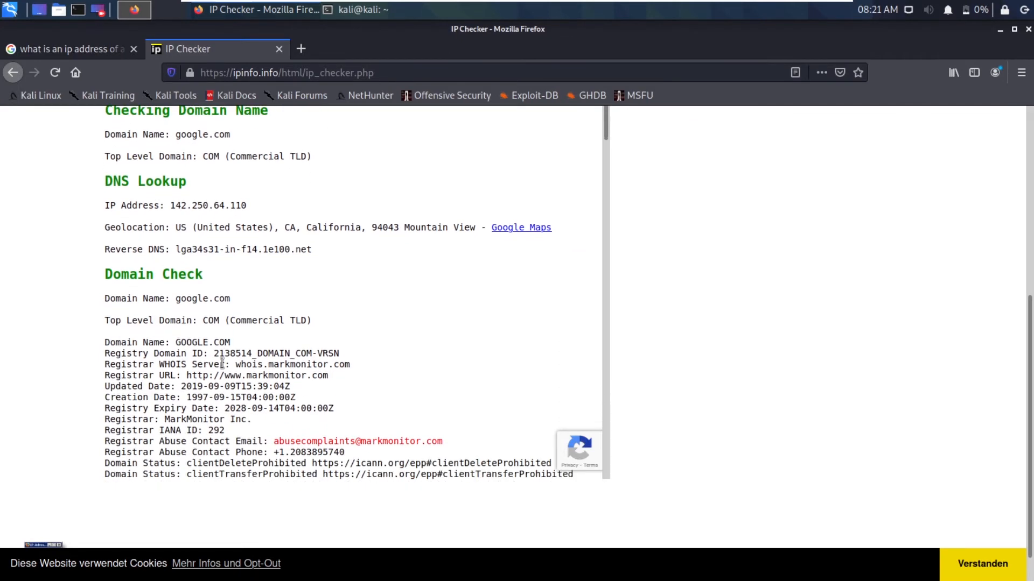
pyautogui.scroll(-3)
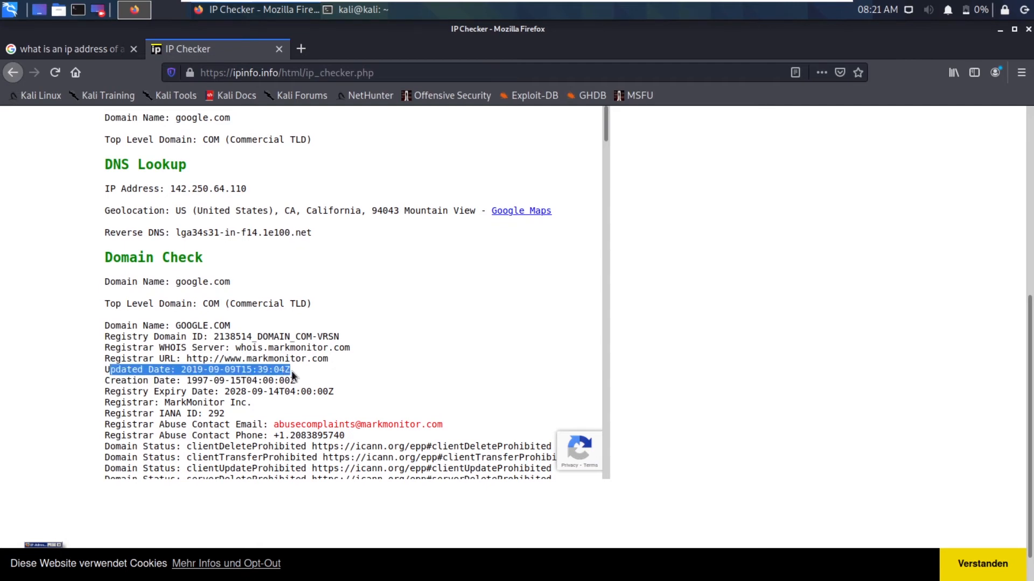
pyautogui.click(193, 384)
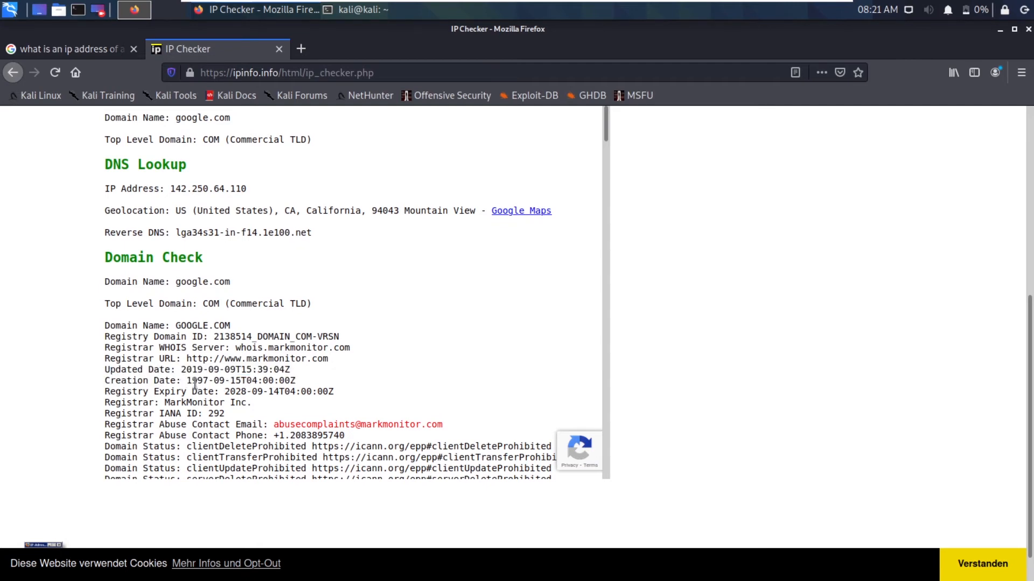
pyautogui.scroll(-3)
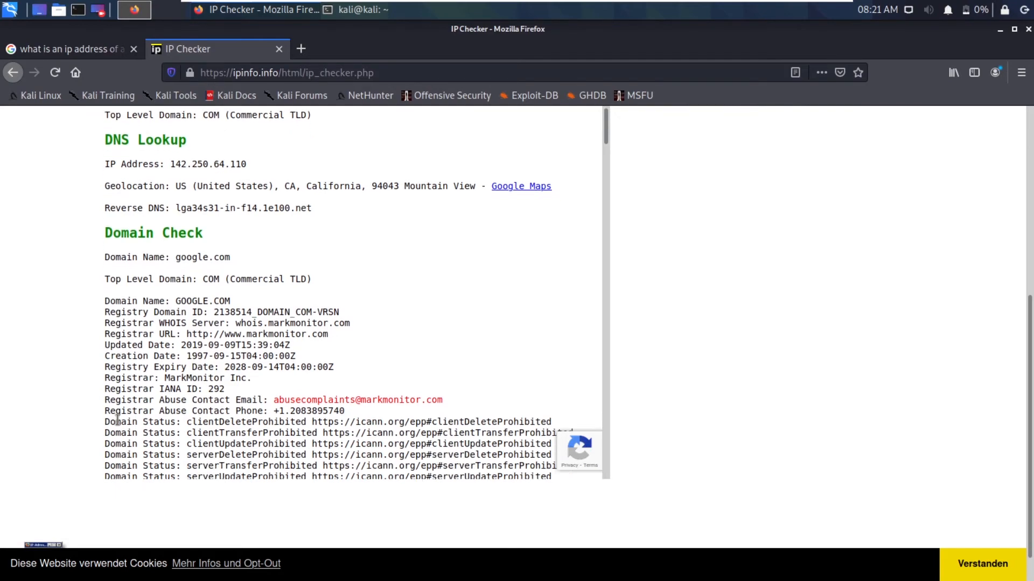
pyautogui.scroll(-3)
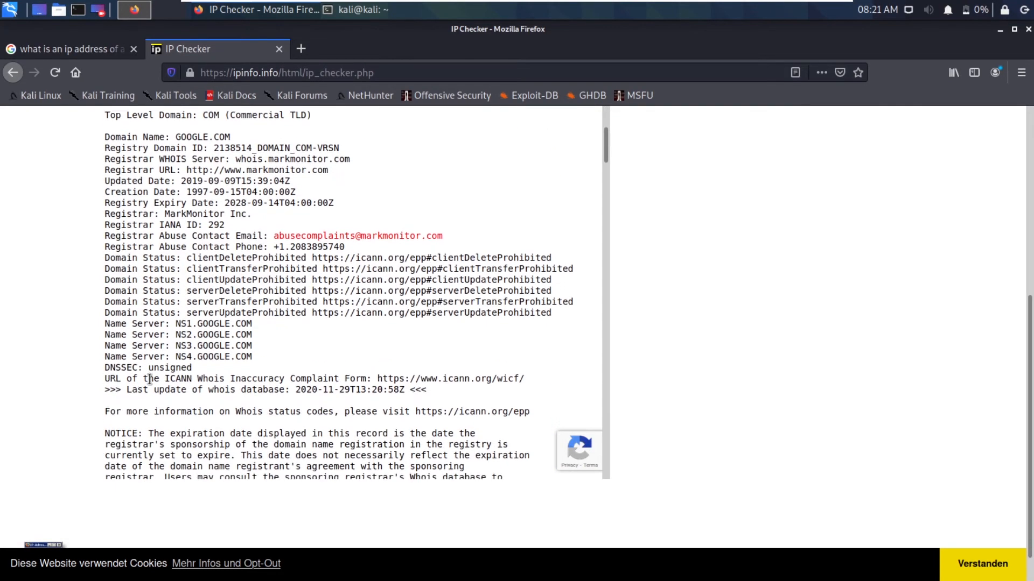
pyautogui.scroll(-3)
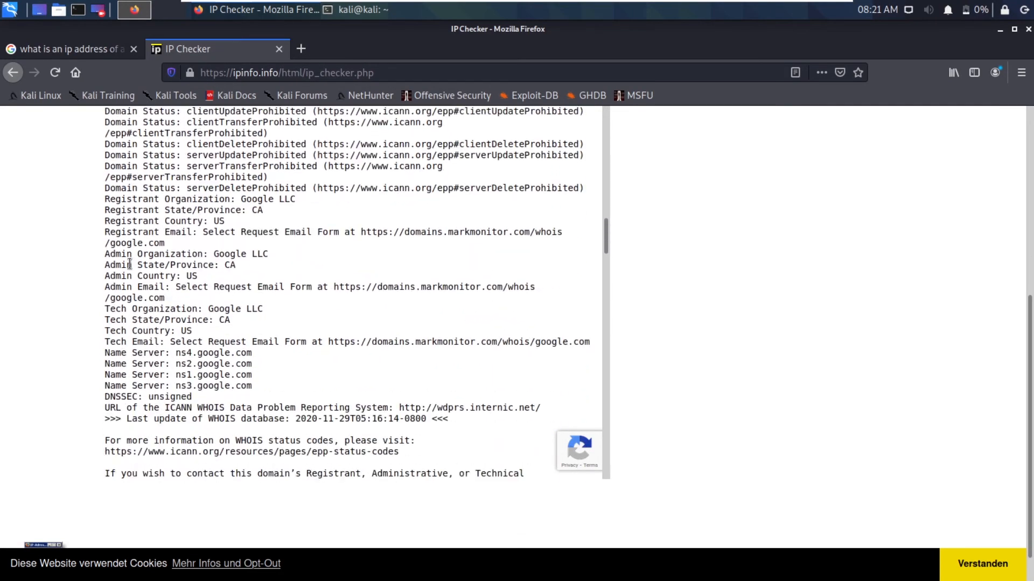
pyautogui.scroll(-3)
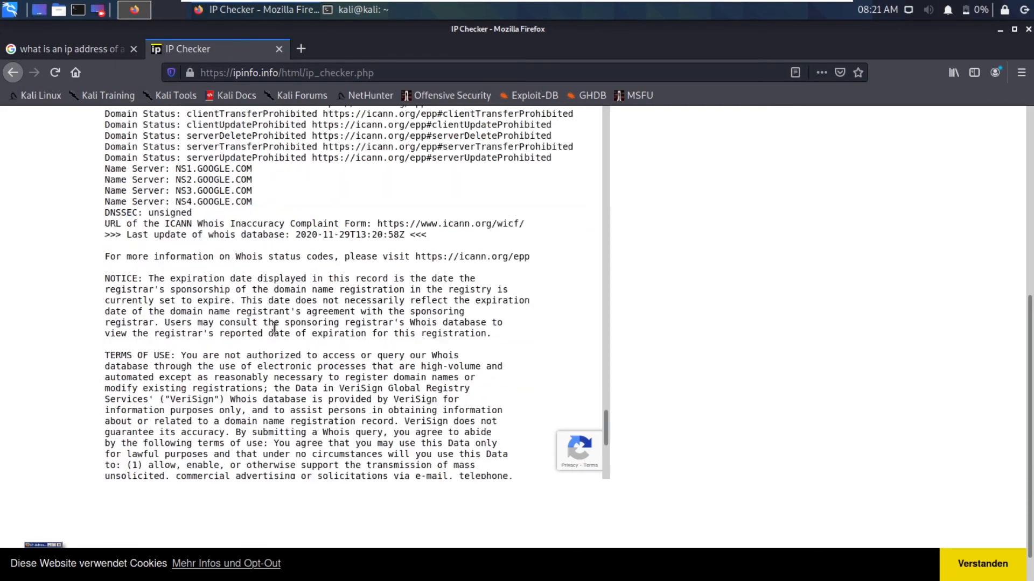
pyautogui.scroll(3)
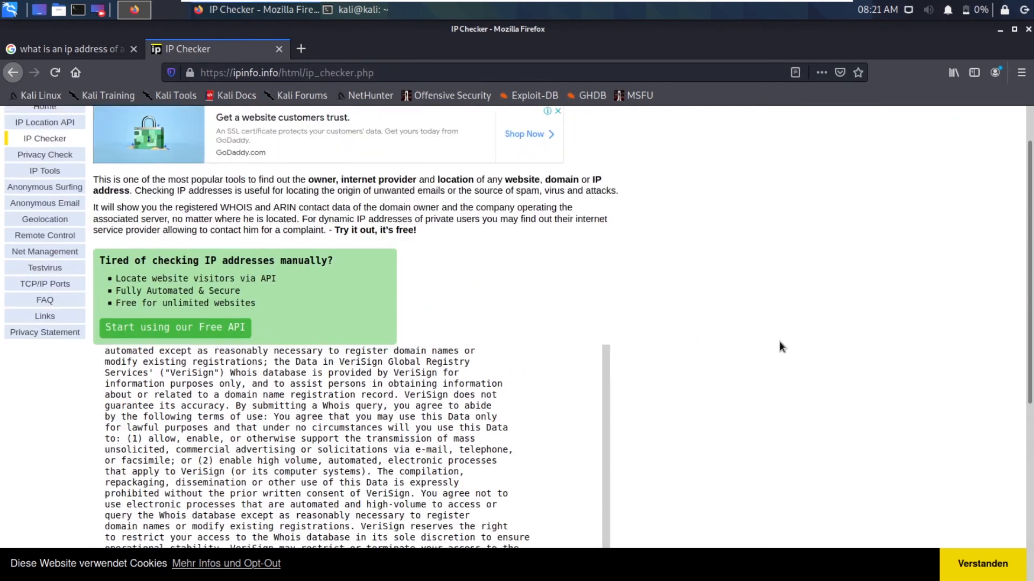
pyautogui.scroll(3)
pyautogui.write('w')
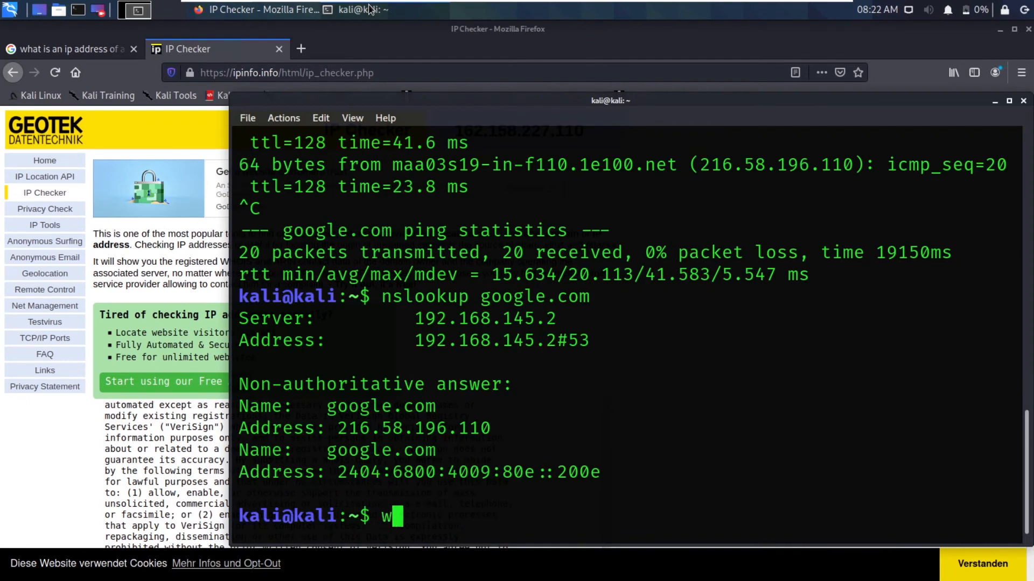
# Show whois usage and run sudo apt install whois, finding it already installed.
pyautogui.press('Return')
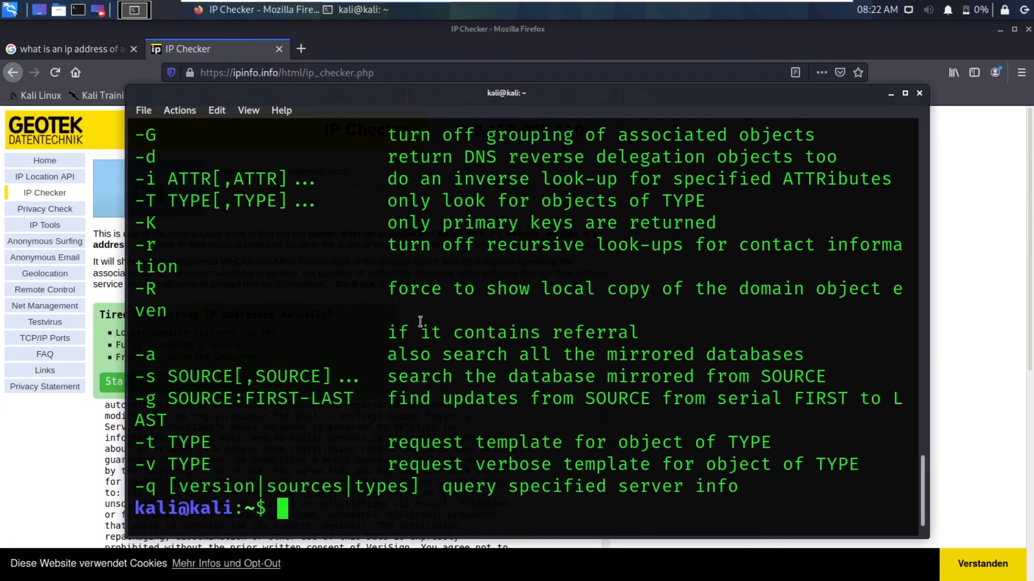
pyautogui.write('sudo apt')
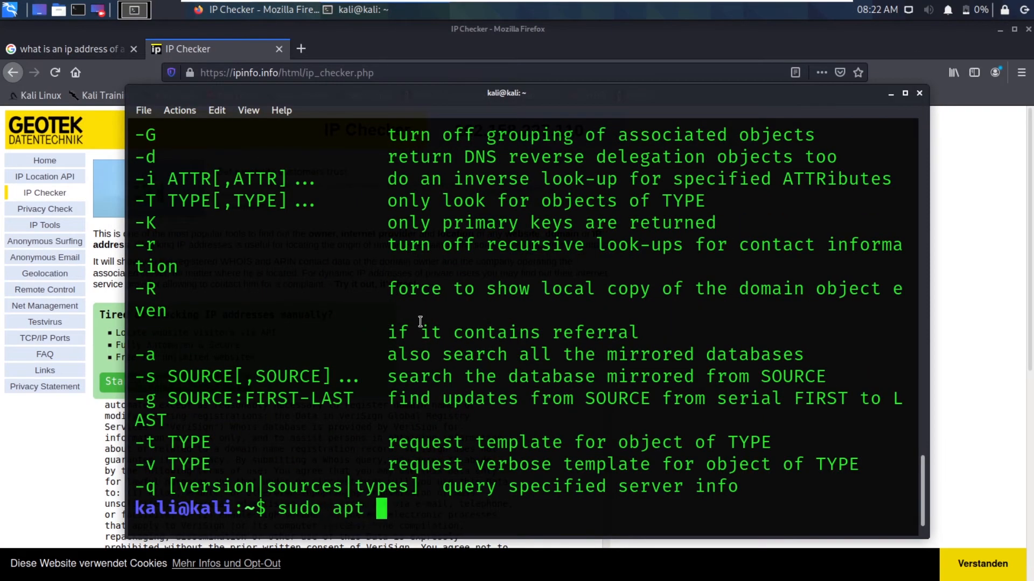
pyautogui.write('inst')
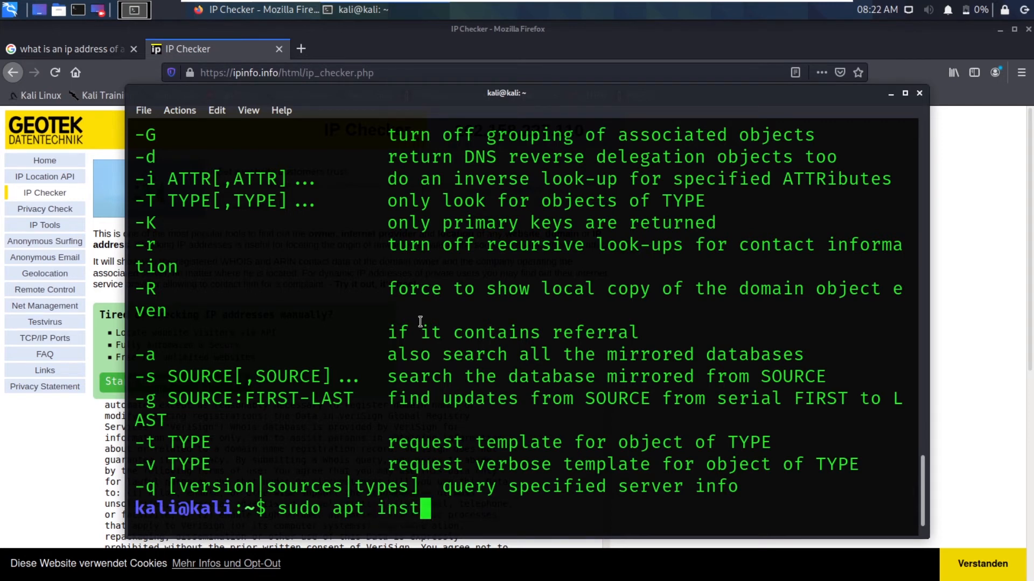
pyautogui.write('all whoi')
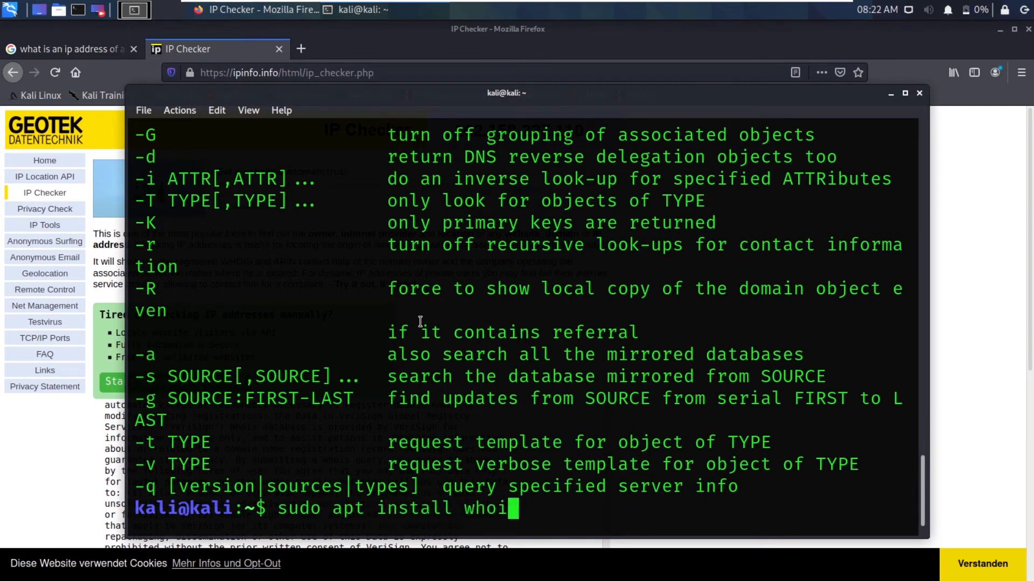
pyautogui.press('Return')
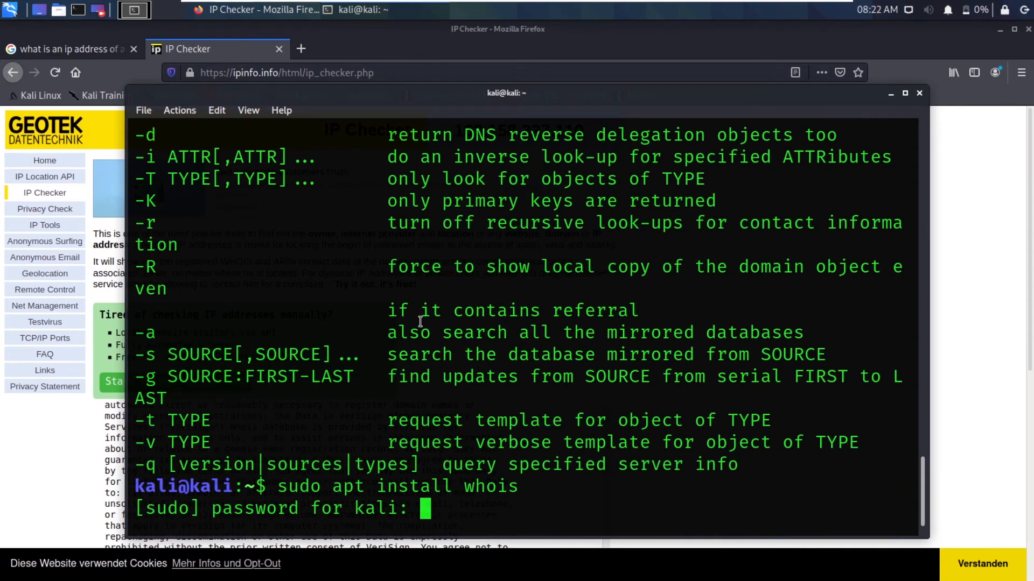
pyautogui.press('Return')
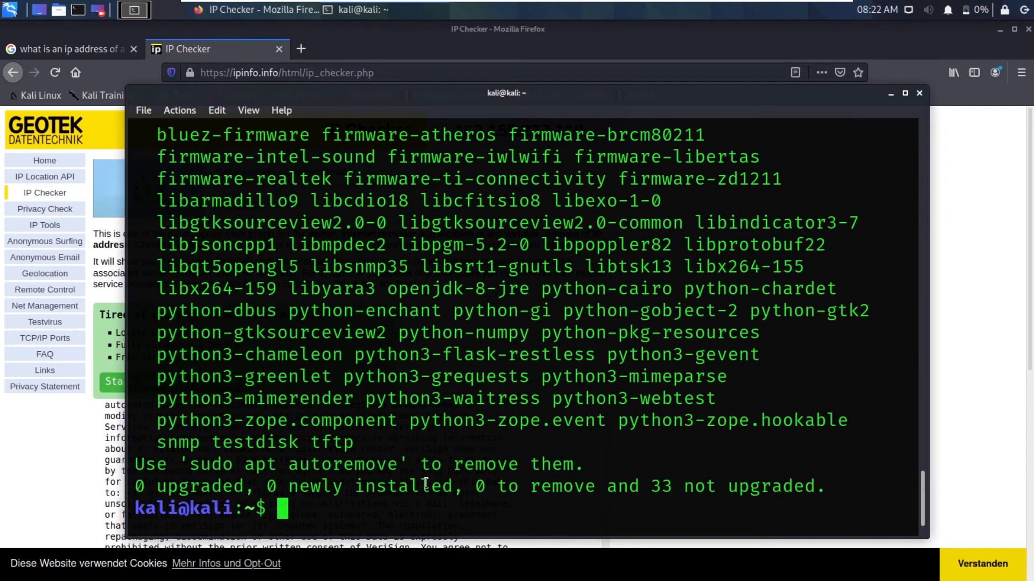
pyautogui.write('whos')
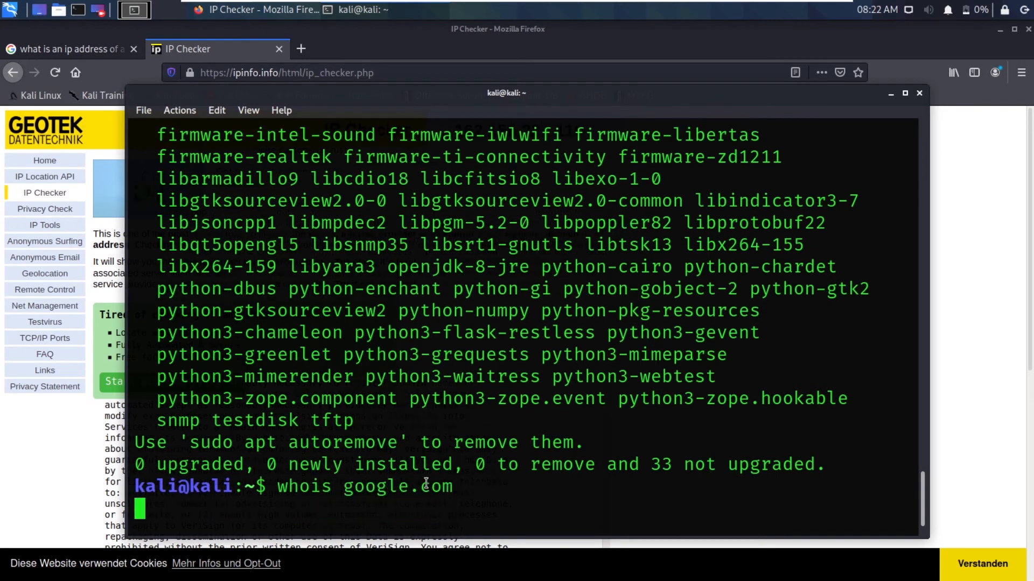
# Run whois google.com, maximize the terminal, and review MarkMonitor registrar, dates and name servers.
pyautogui.press('Return')
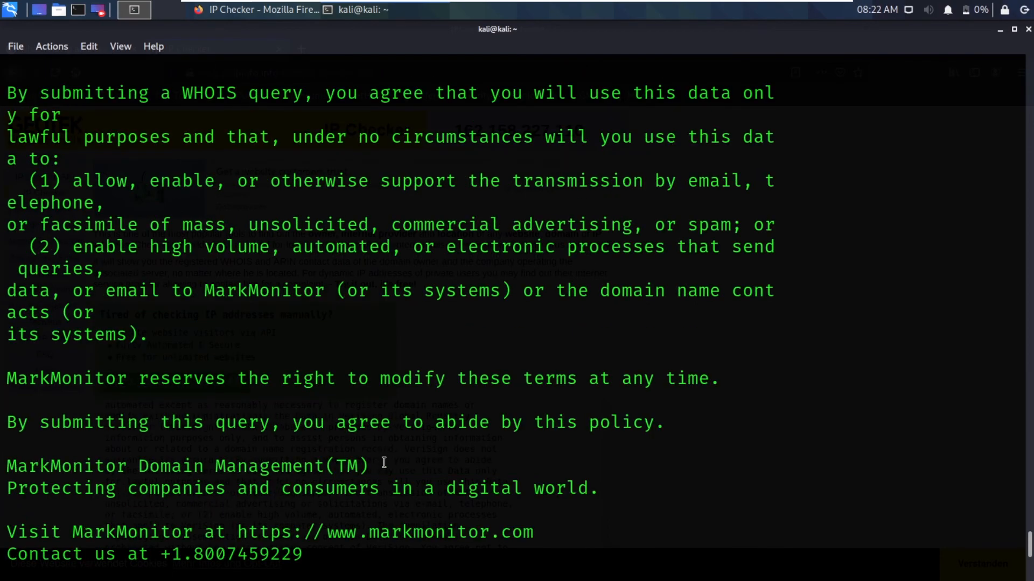
pyautogui.scroll(-3)
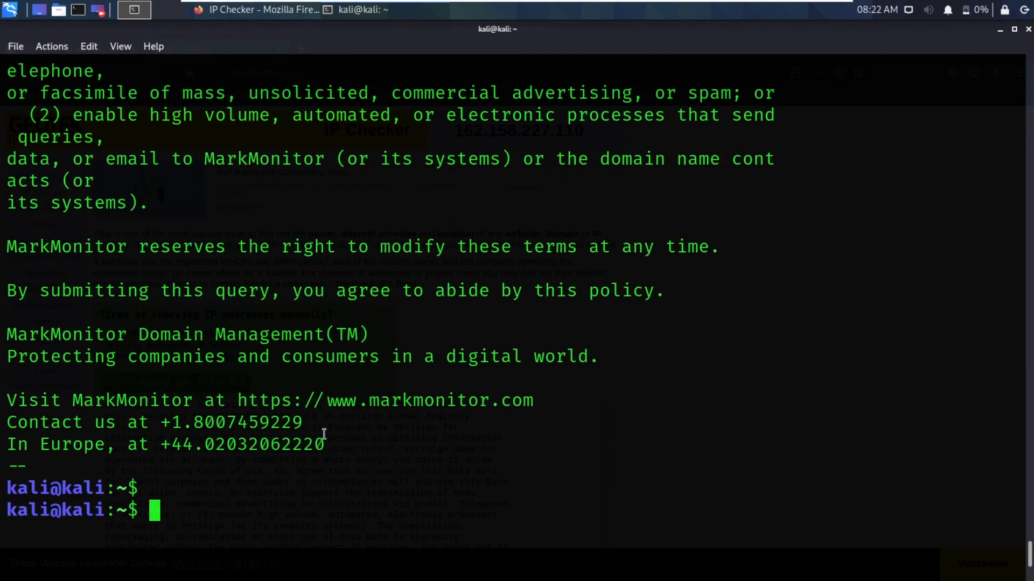
pyautogui.scroll(3)
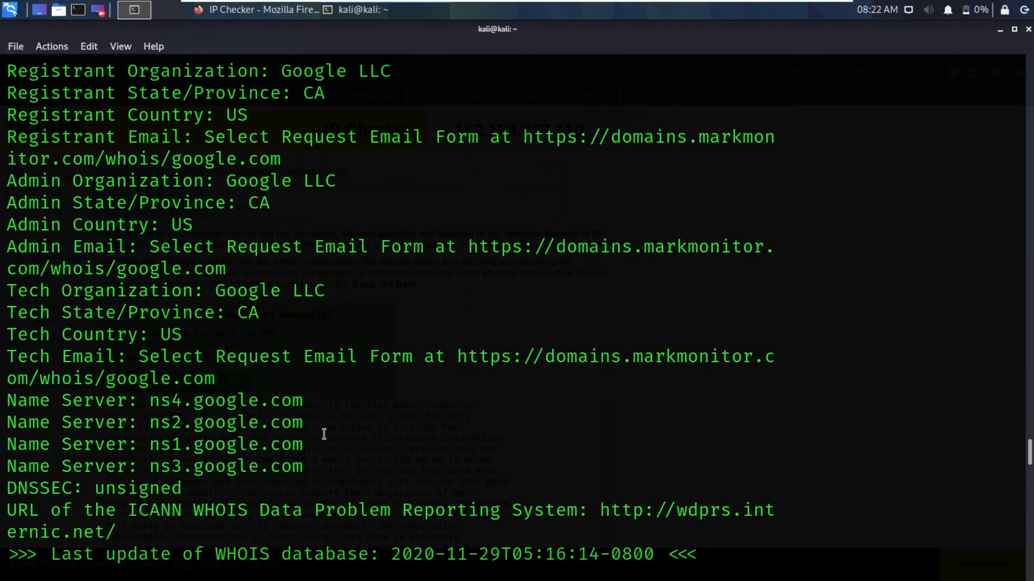
pyautogui.moveTo(728, 408)
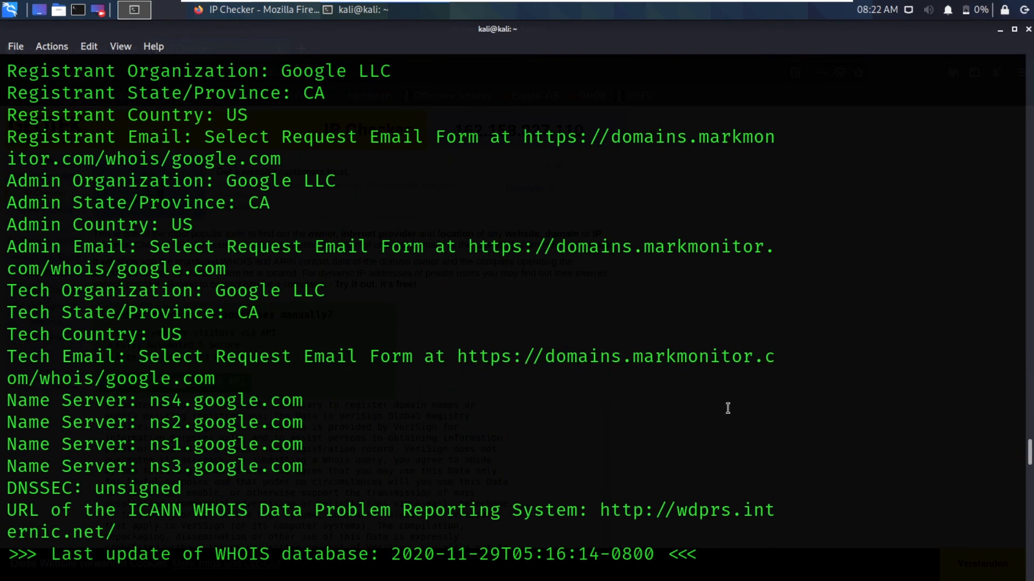
pyautogui.click(252, 9)
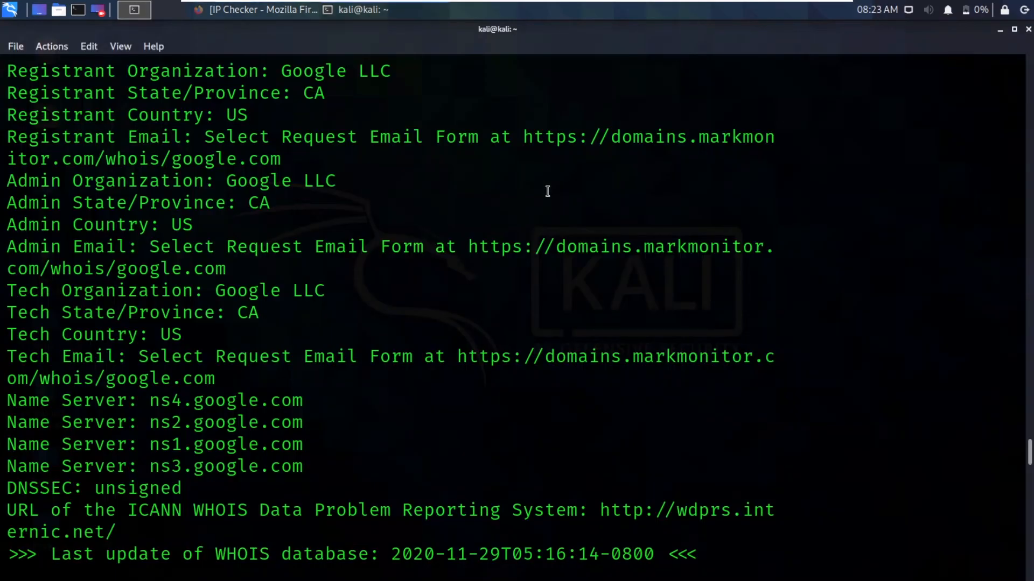
pyautogui.scroll(3)
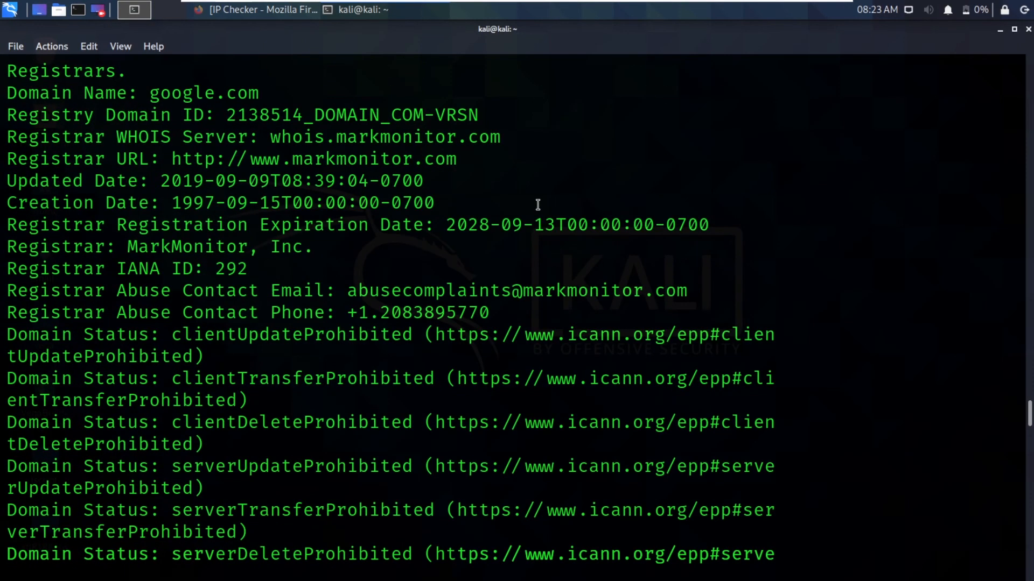
pyautogui.scroll(3)
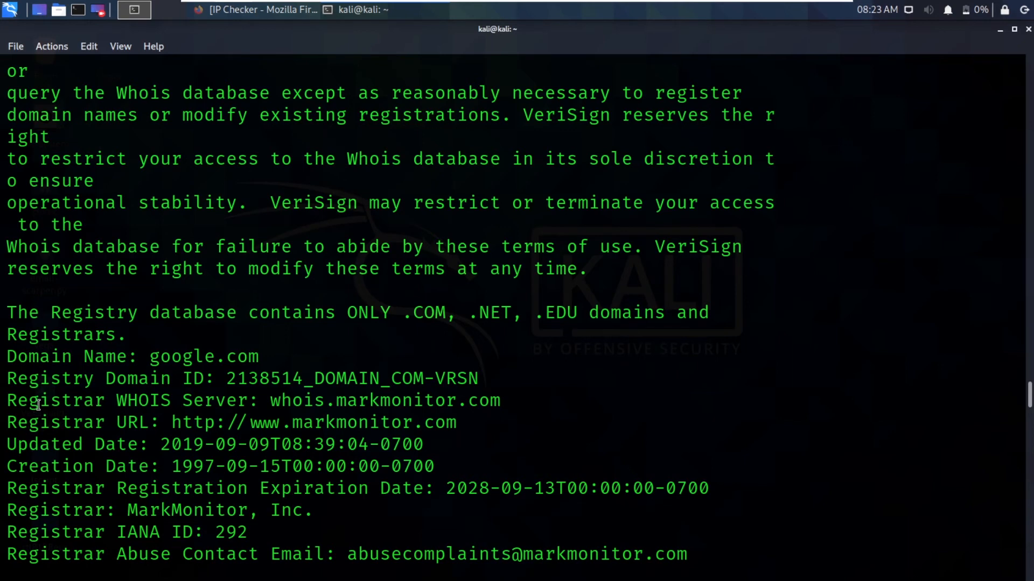
pyautogui.moveTo(138, 441)
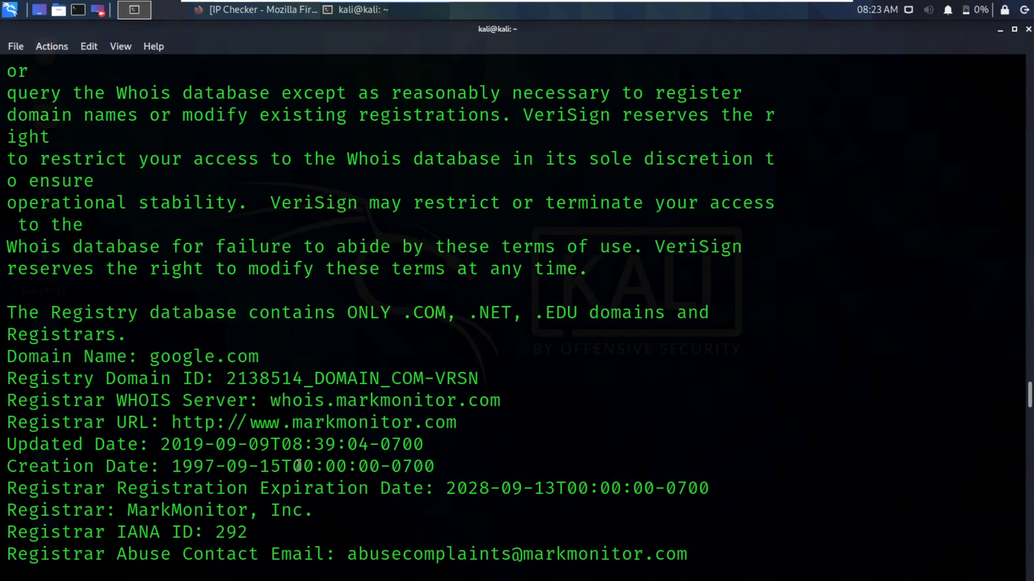
pyautogui.scroll(3)
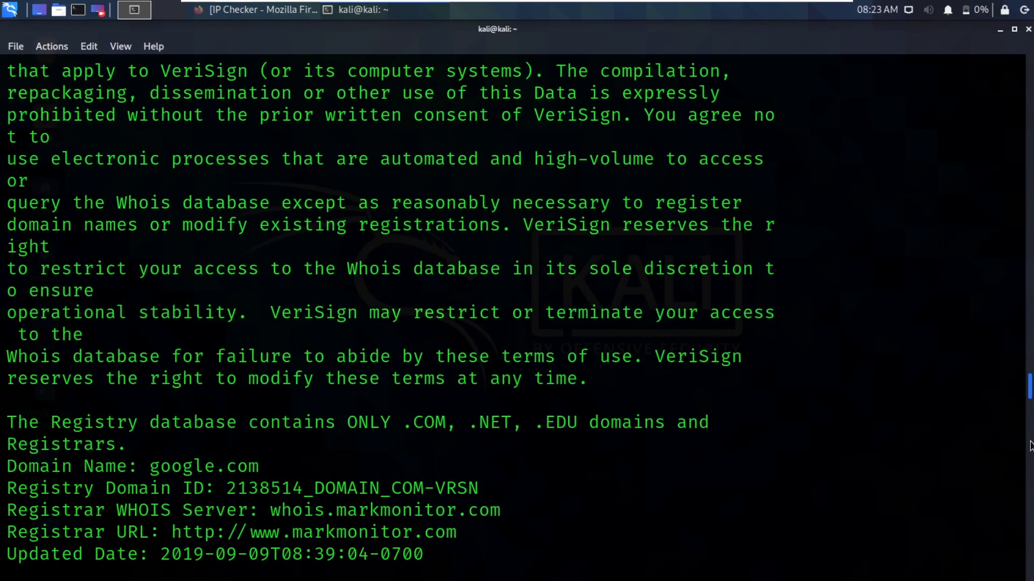
pyautogui.scroll(-3)
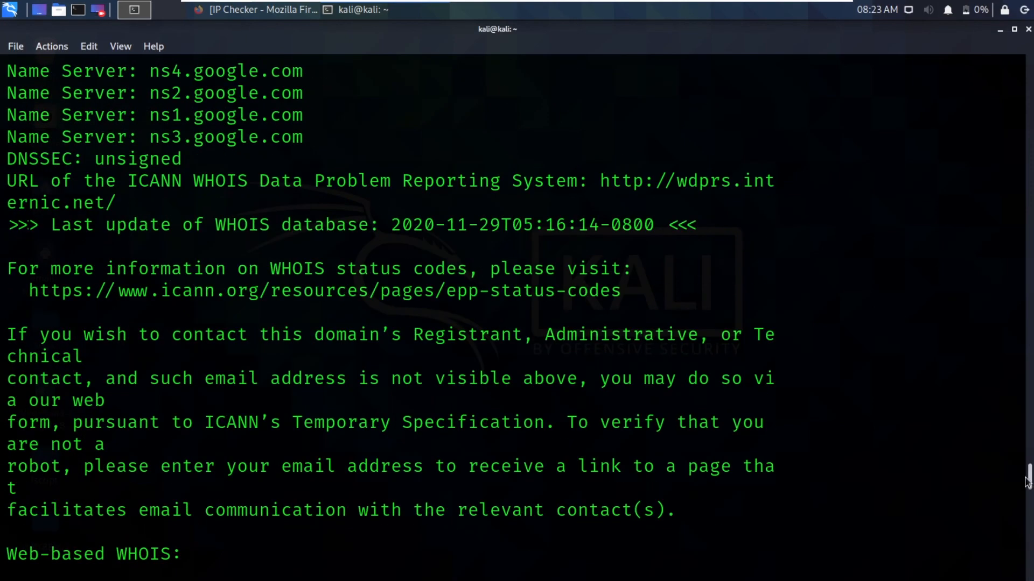
pyautogui.scroll(3)
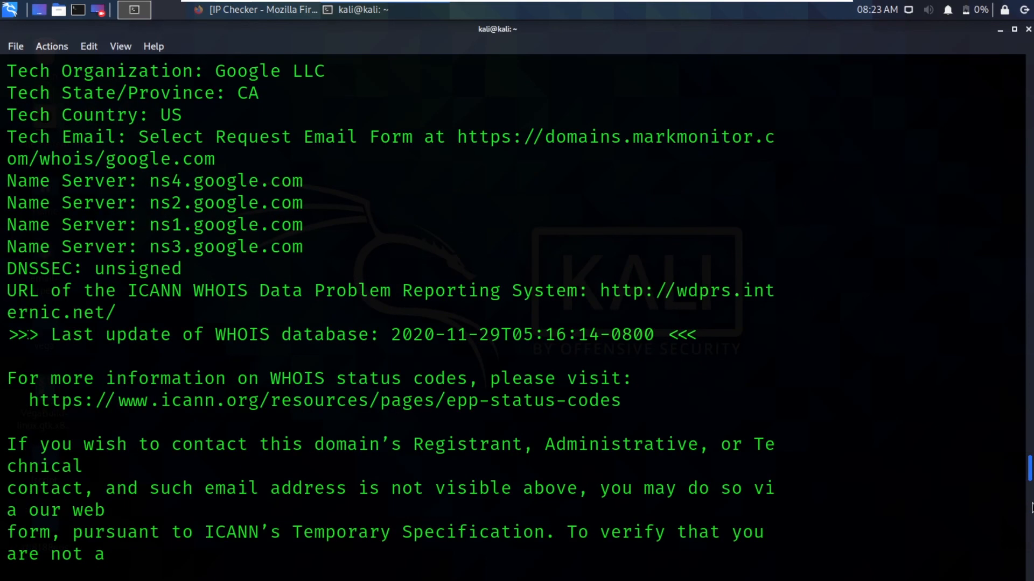
pyautogui.scroll(-3)
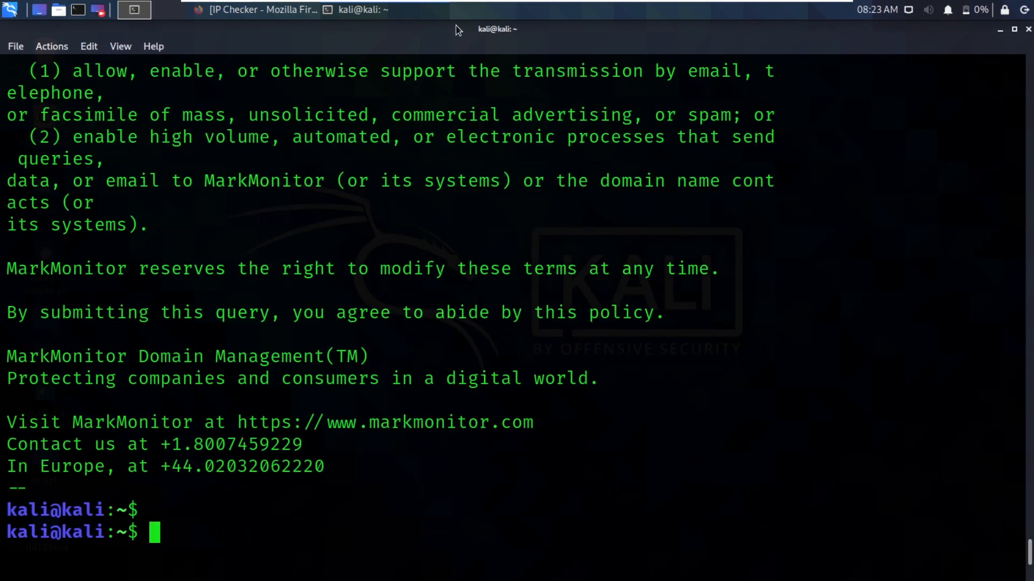
pyautogui.moveTo(552, 89)
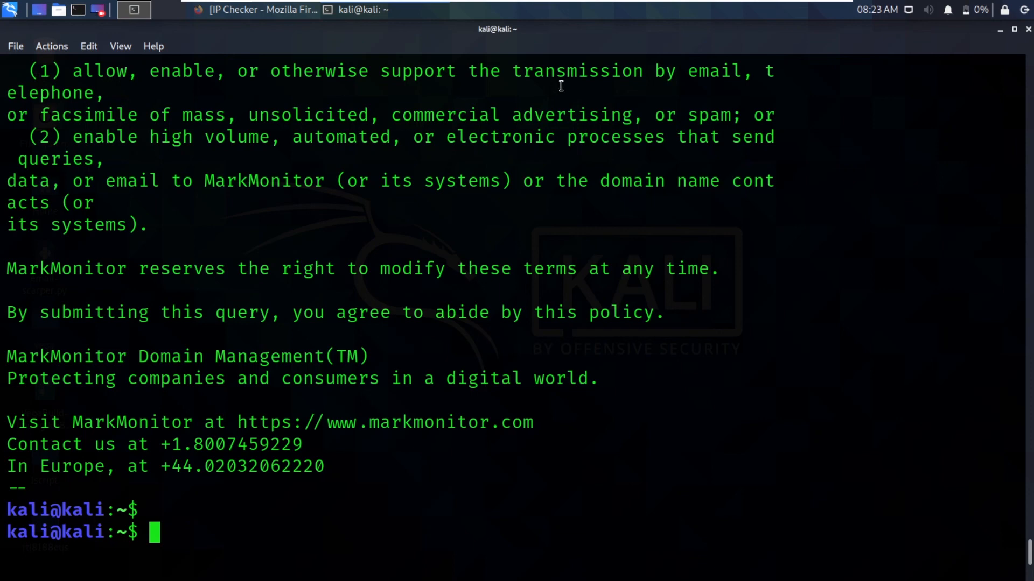
pyautogui.moveTo(547, 118)
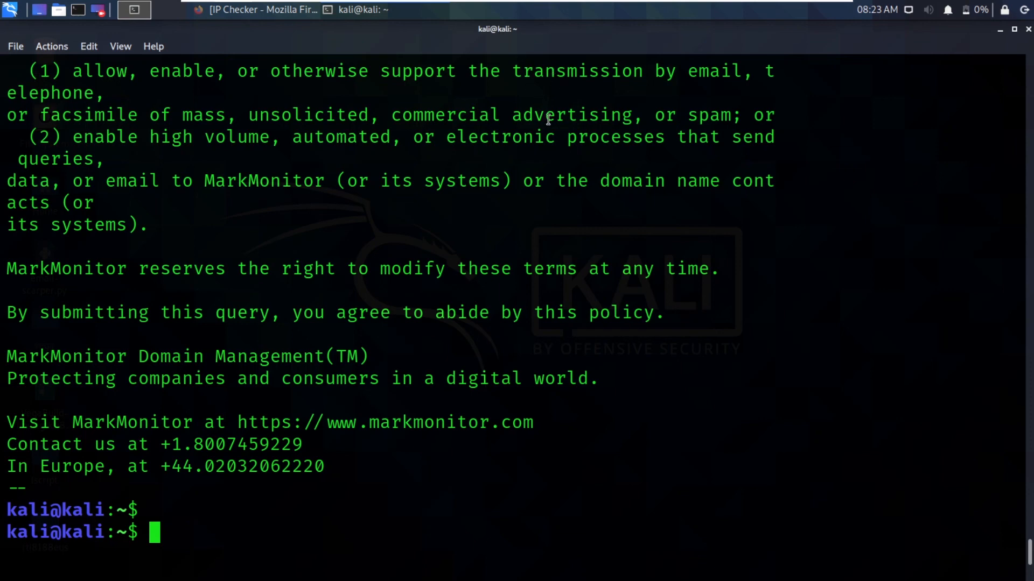
pyautogui.moveTo(576, 195)
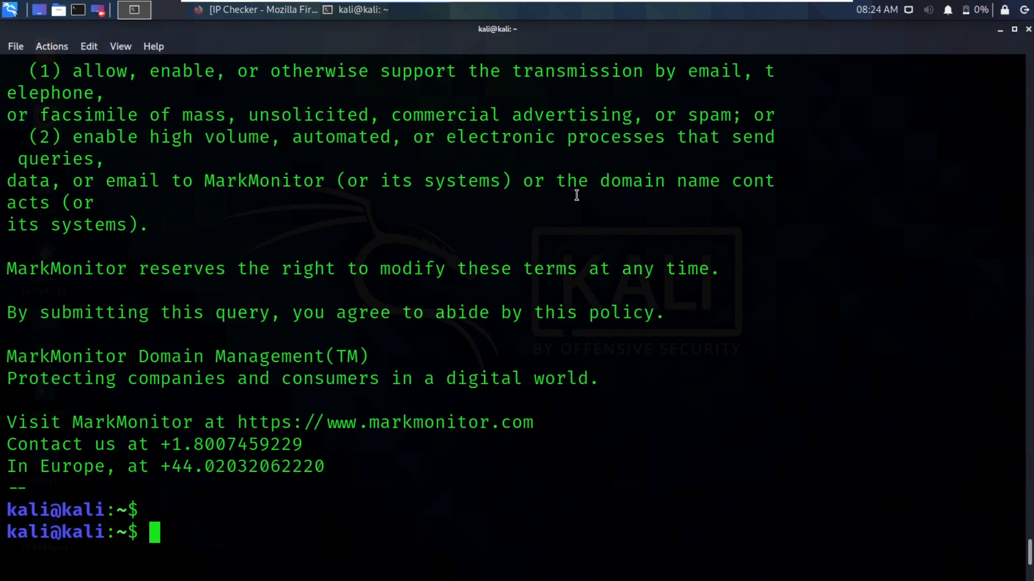
pyautogui.moveTo(656, 37)
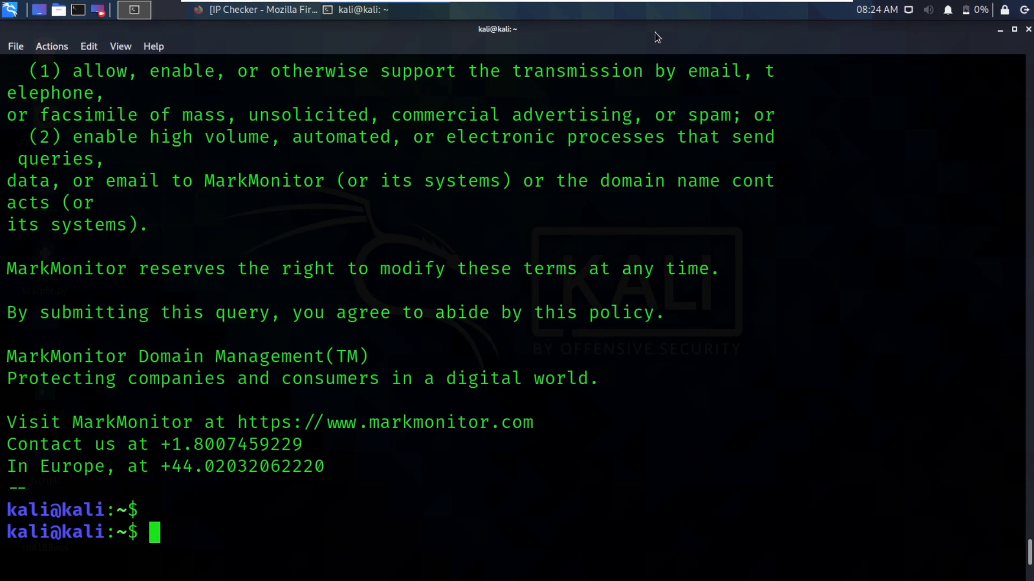